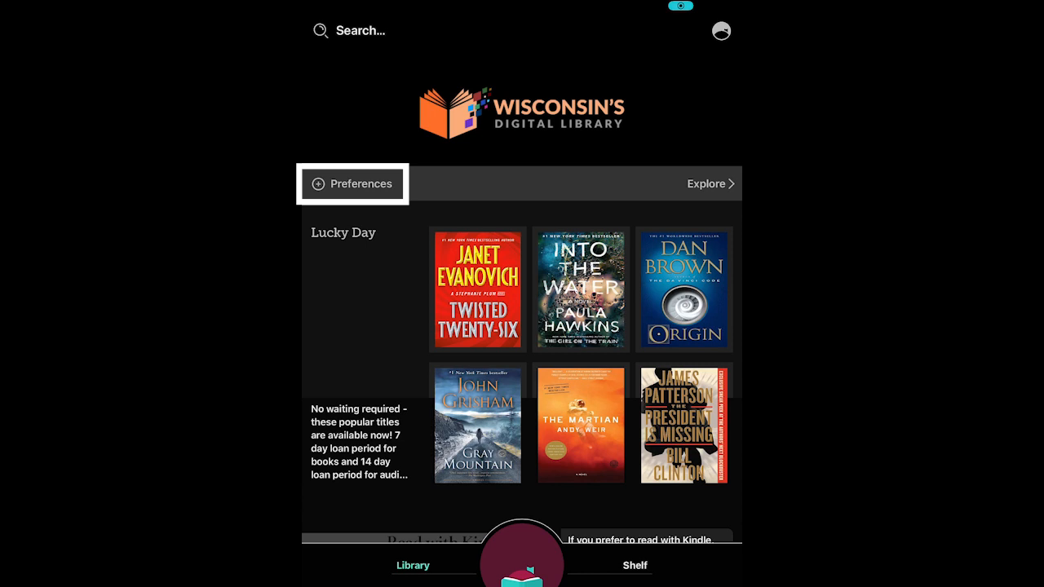
Step: Open Preferences and review Language, Audience and Compatibility options, keeping Any, All and Libby
{"action": "left_click", "coordinate": [352, 183]}
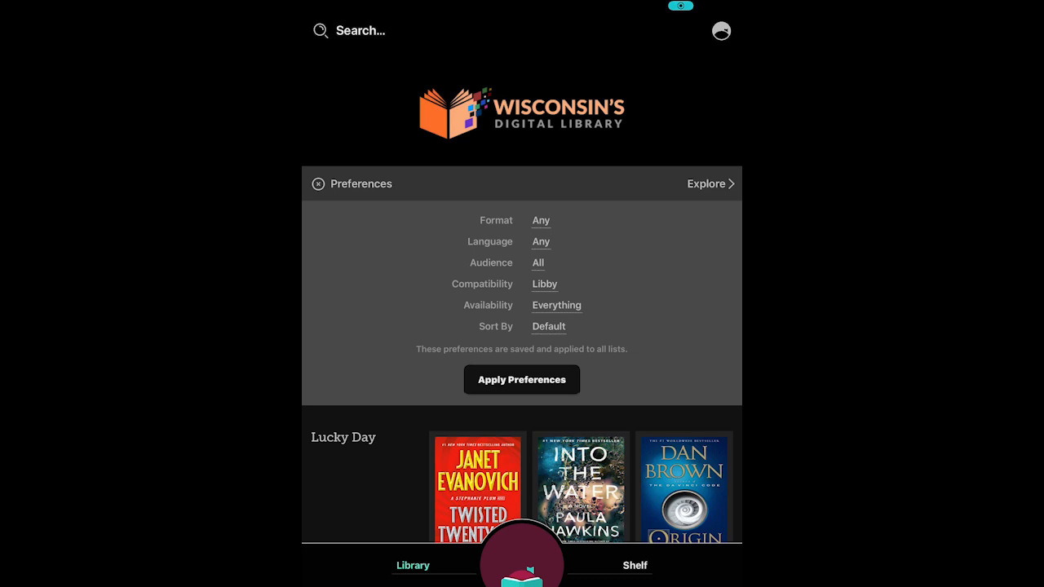
{"action": "left_click", "coordinate": [541, 220]}
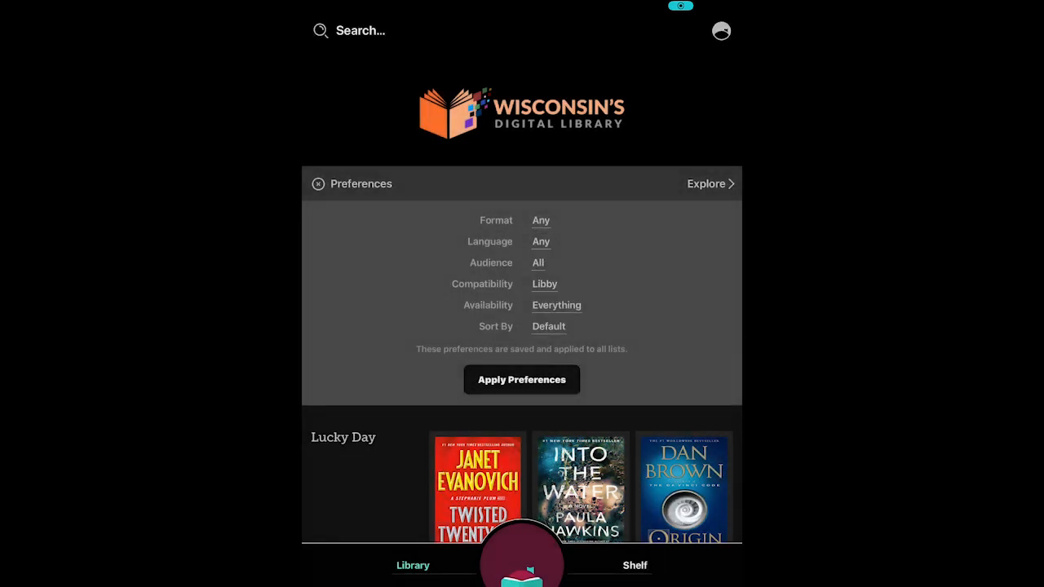
{"action": "left_click", "coordinate": [540, 242]}
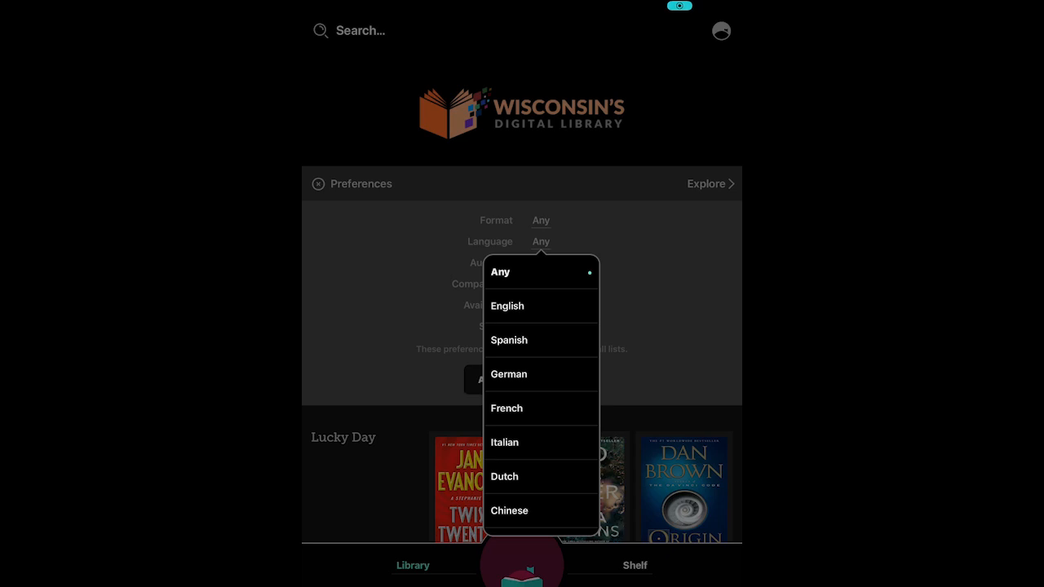
{"action": "left_click", "coordinate": [500, 271]}
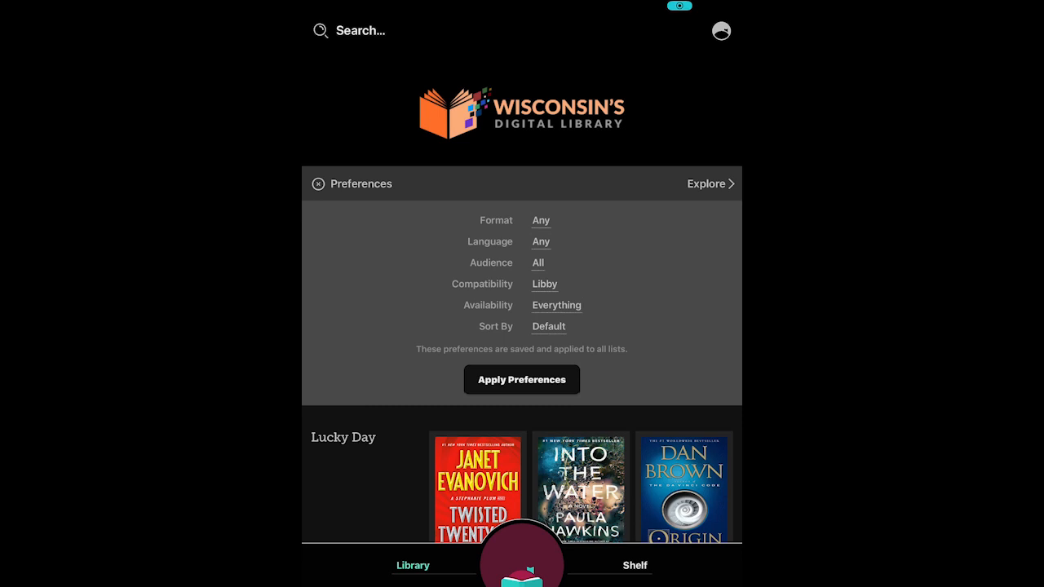
{"action": "left_click", "coordinate": [538, 262]}
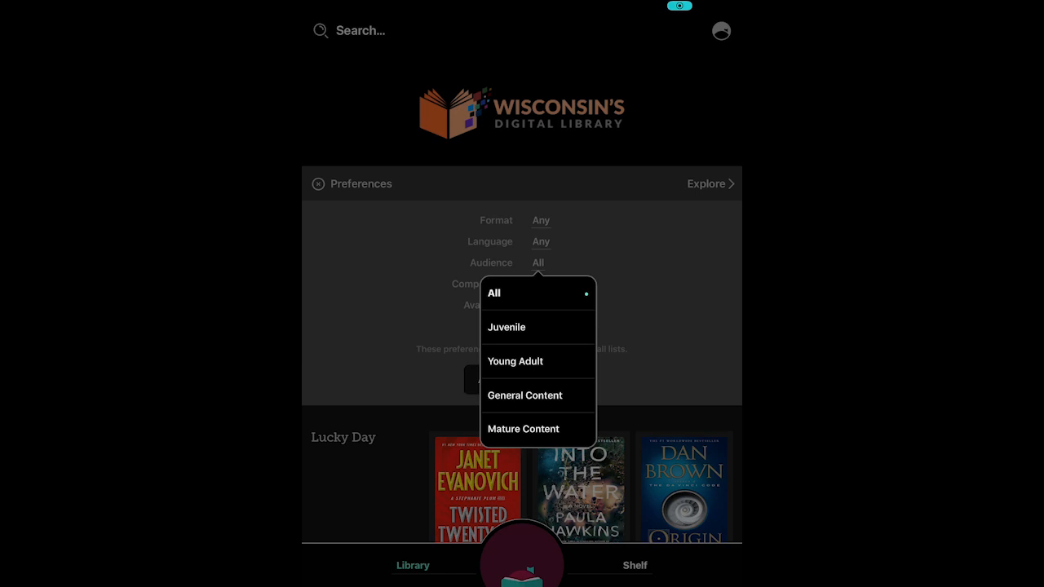
{"action": "left_click", "coordinate": [494, 292]}
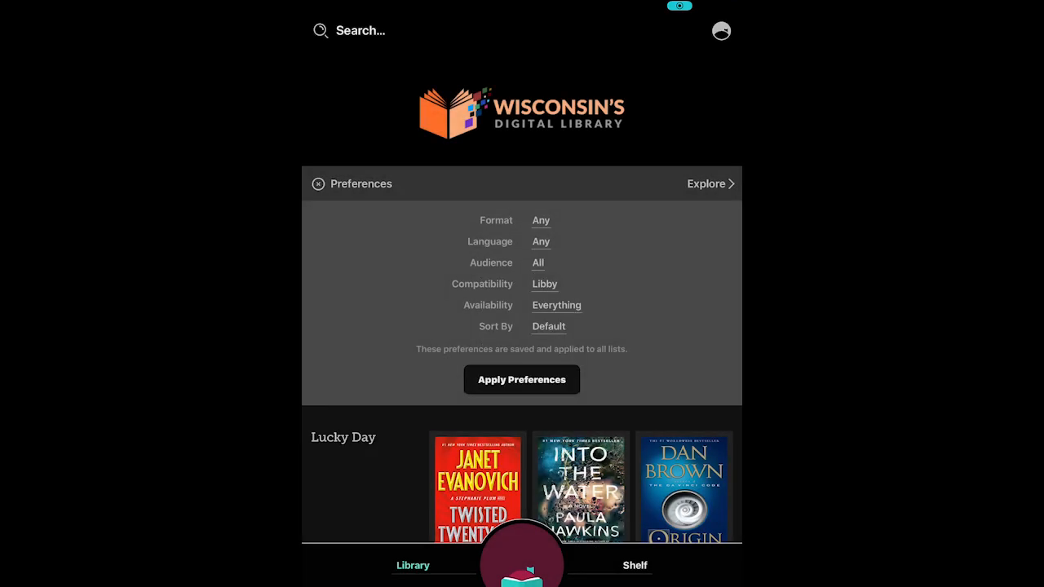
{"action": "left_click", "coordinate": [544, 283]}
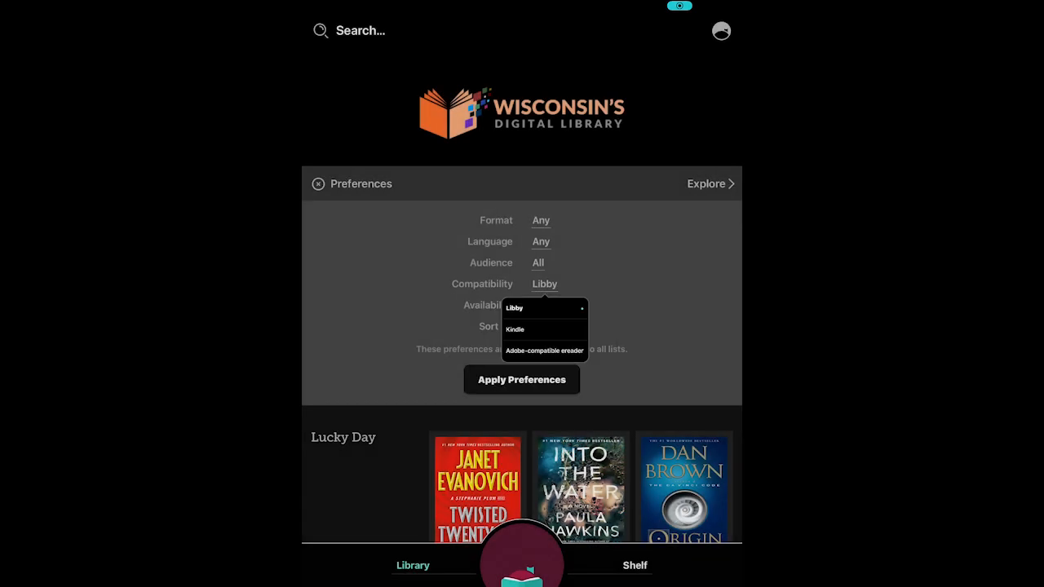
{"action": "left_click", "coordinate": [514, 308]}
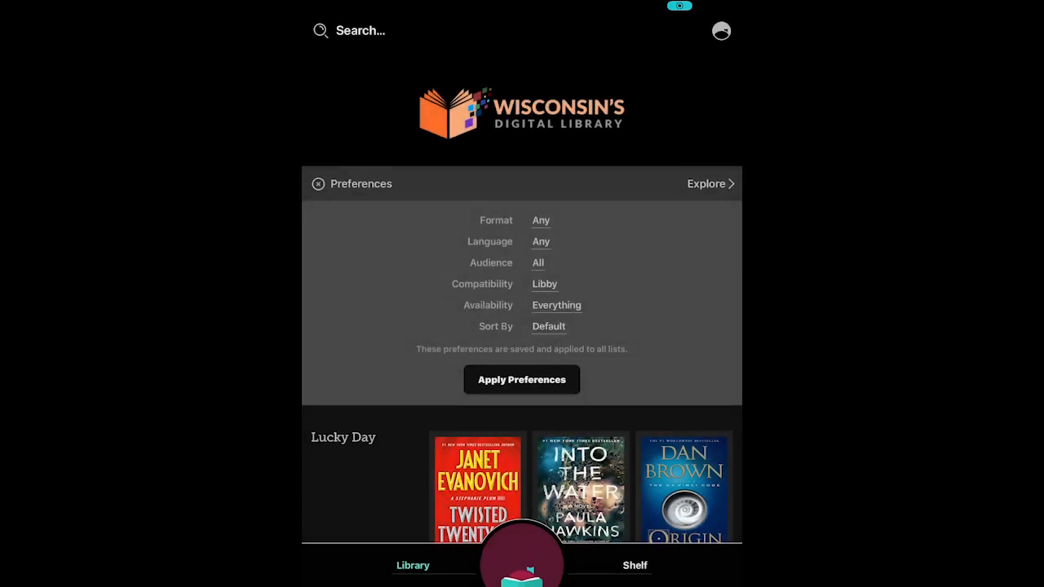
{"action": "left_click", "coordinate": [556, 305]}
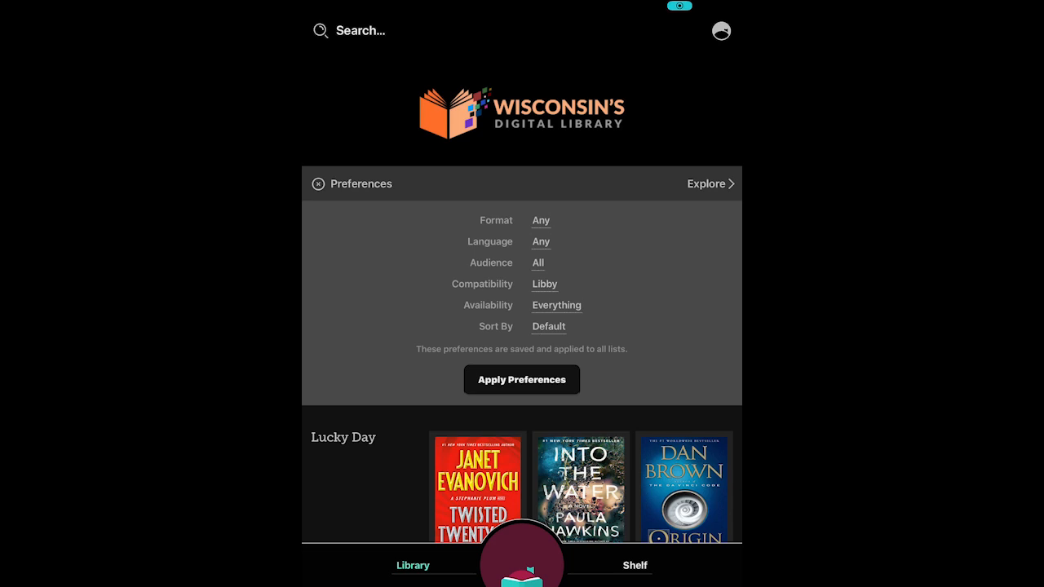
Step: Set Format to Audiobooks and Audience to Juvenile, then apply the preferences
{"action": "left_click", "coordinate": [541, 220]}
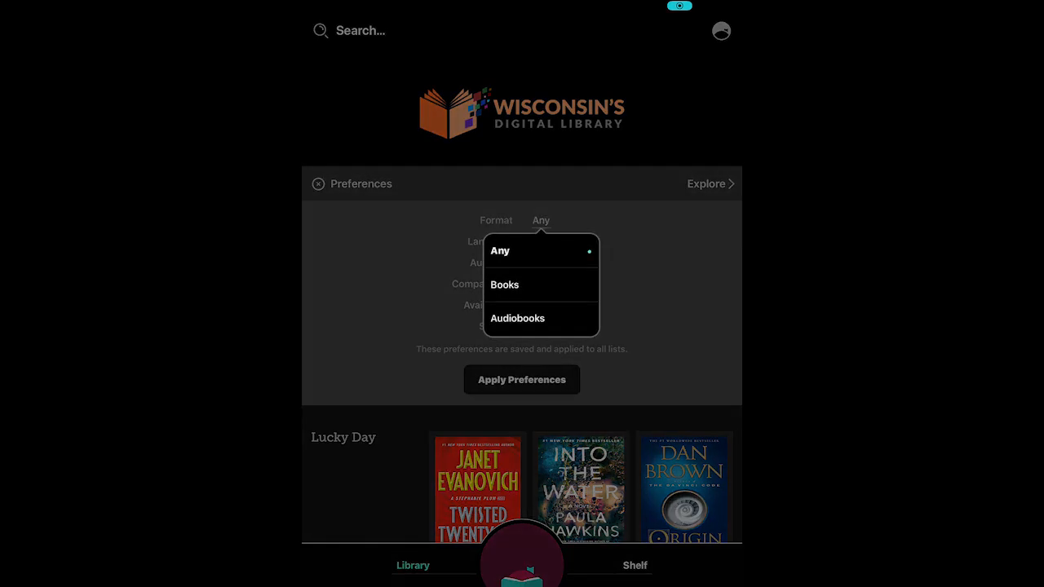
{"action": "left_click", "coordinate": [517, 318]}
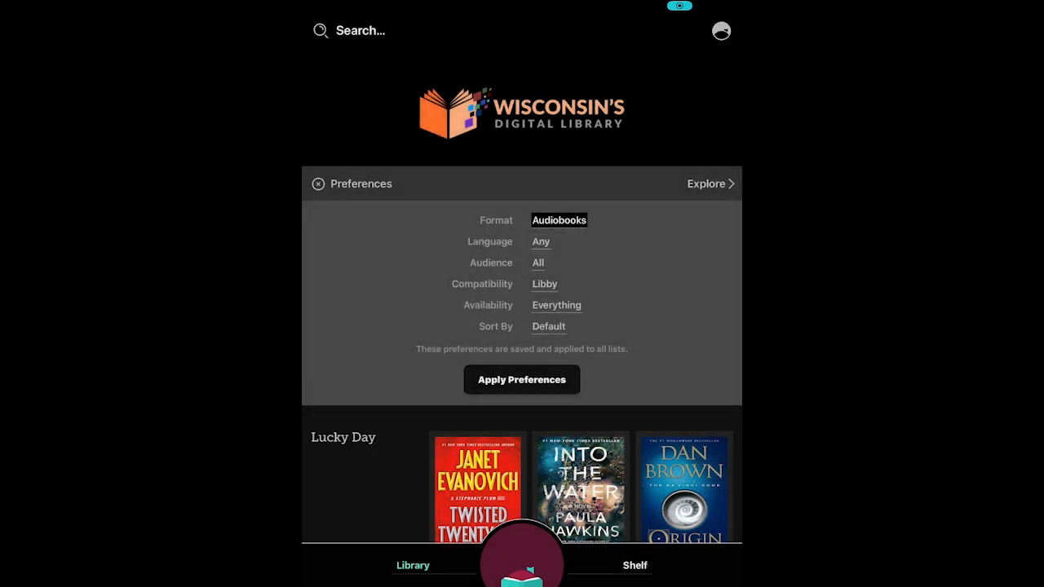
{"action": "left_click", "coordinate": [538, 263]}
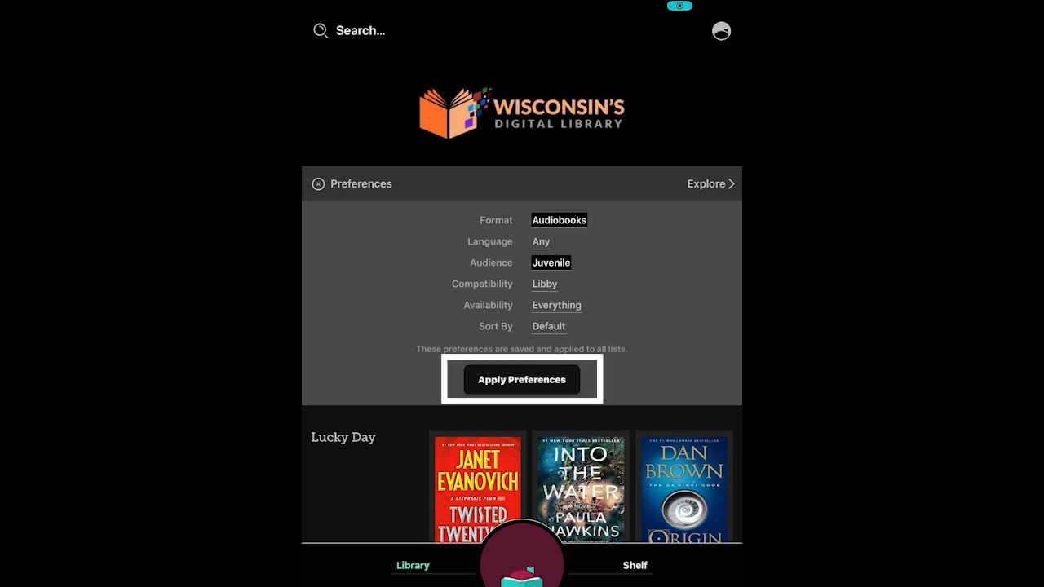
{"action": "left_click", "coordinate": [521, 380]}
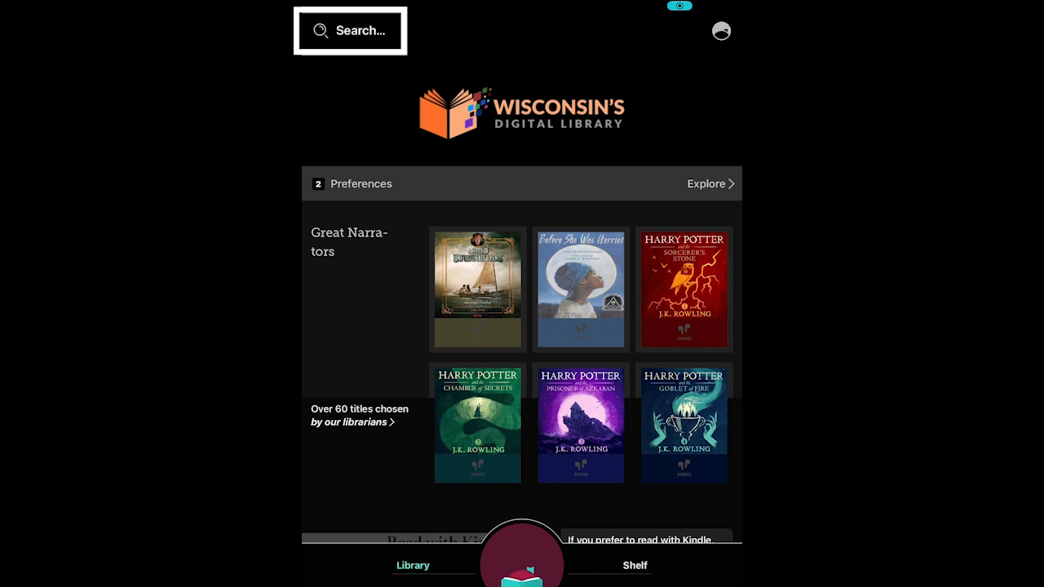
Step: Search the library for 'baseball'
{"action": "left_click", "coordinate": [358, 31]}
{"action": "type", "text": "baseba"}
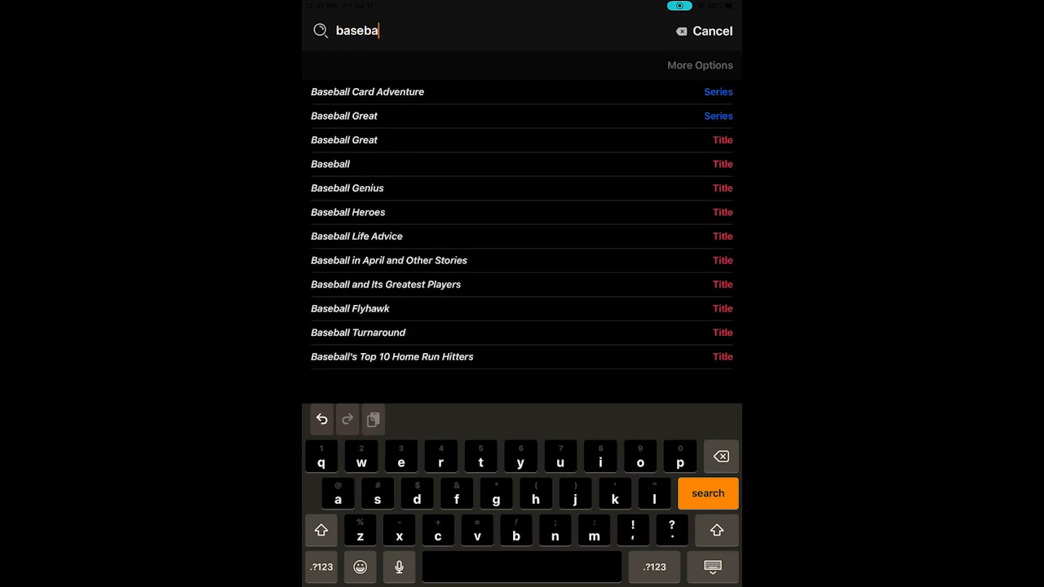
{"action": "type", "text": "ll"}
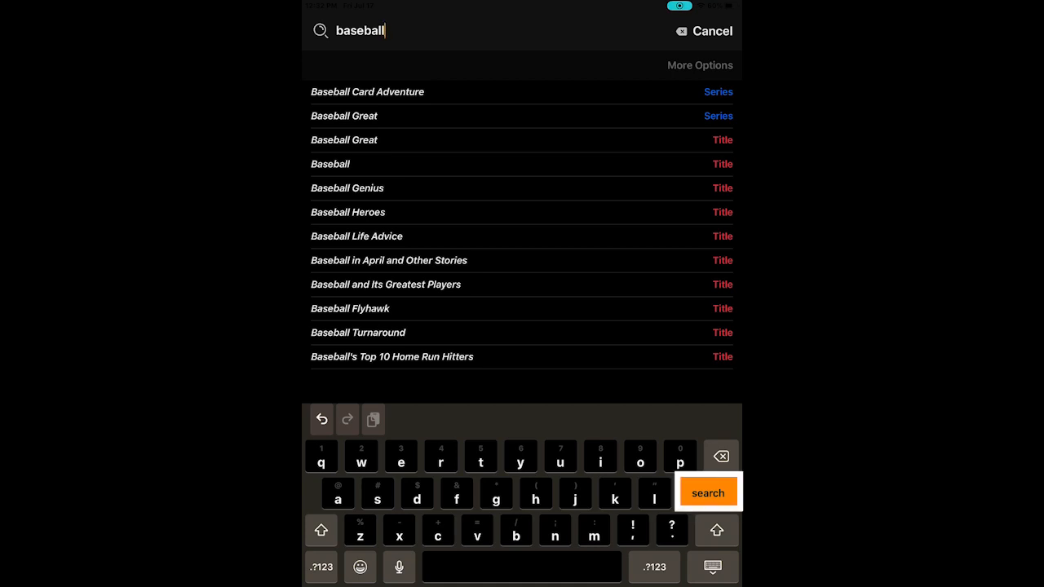
{"action": "left_click", "coordinate": [707, 493]}
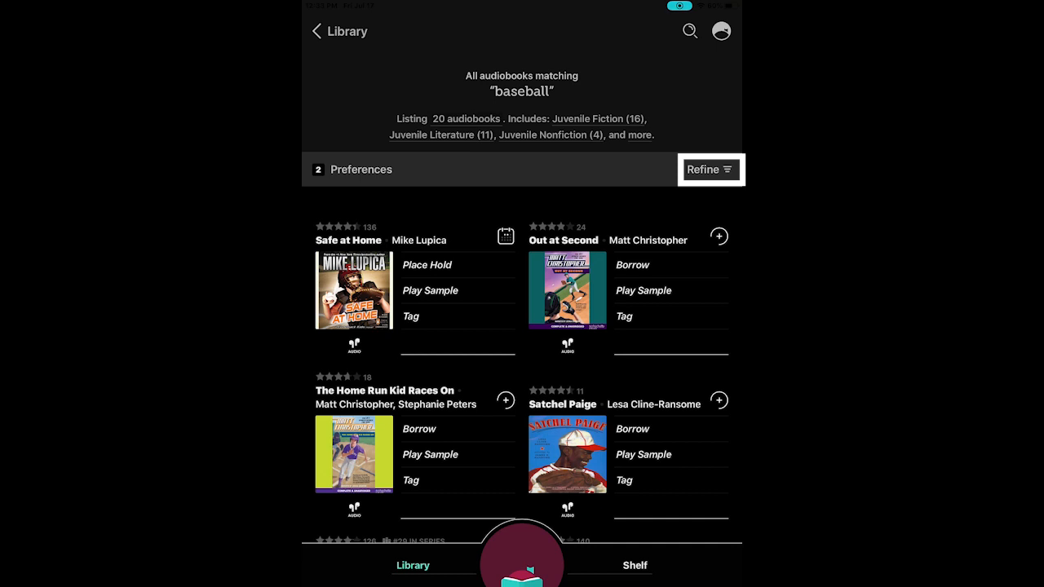
Step: Refine the baseball results by Availability to Available Now
{"action": "left_click", "coordinate": [709, 169]}
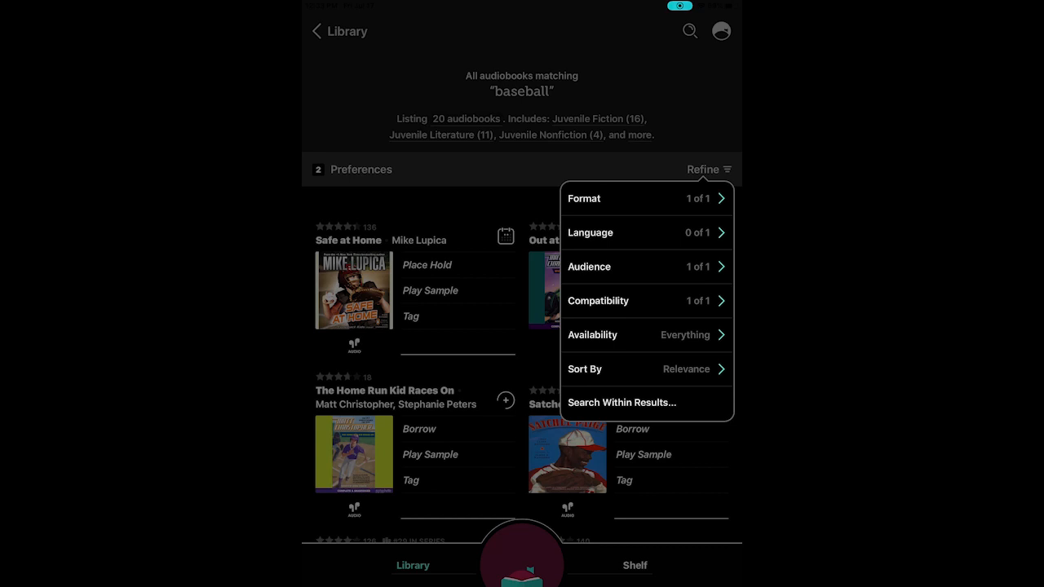
{"action": "left_click", "coordinate": [644, 334]}
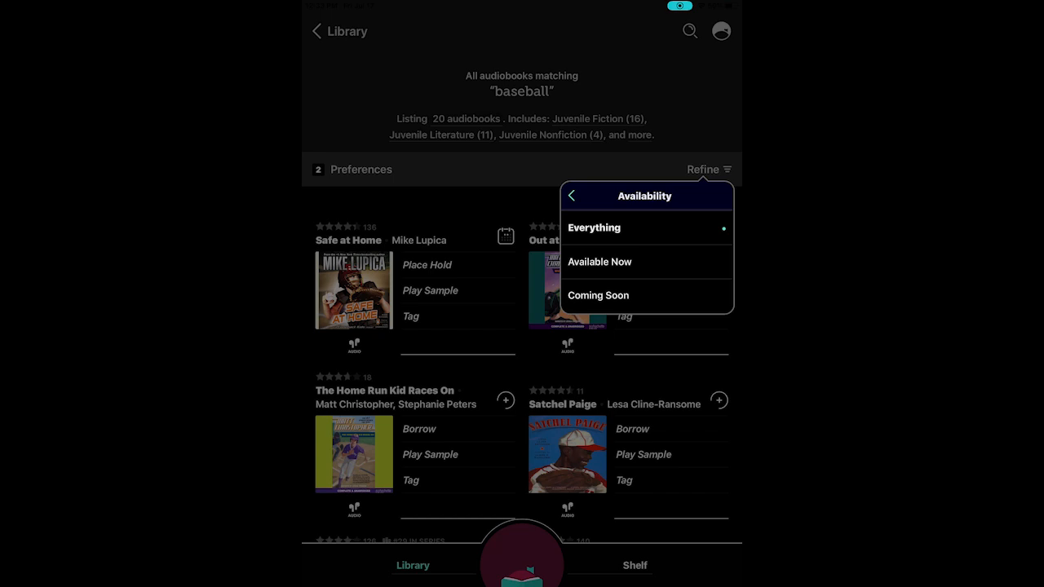
{"action": "left_click", "coordinate": [600, 261]}
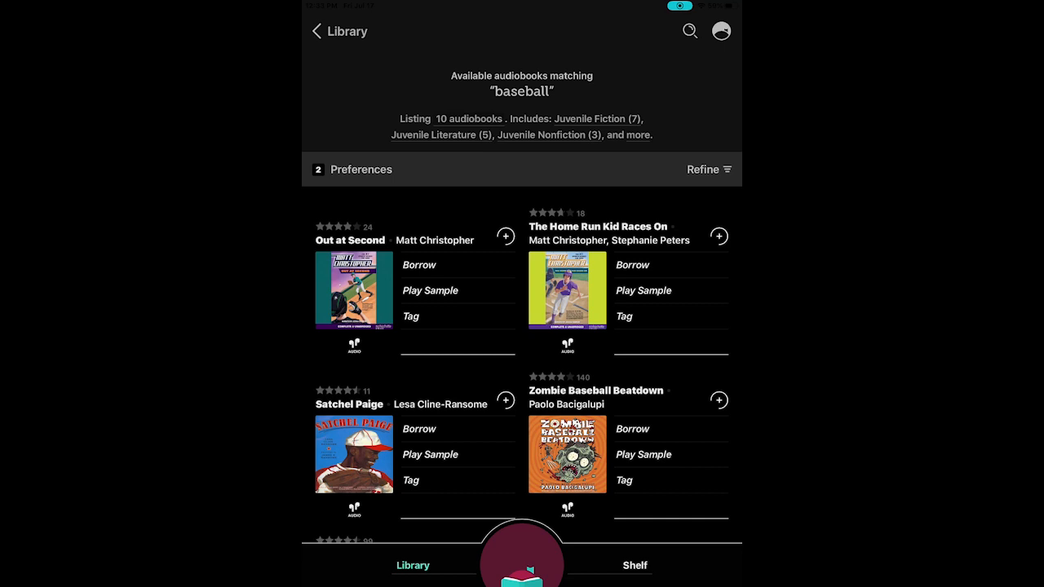
Step: Scroll through the 10 available baseball audiobooks and return to the library home page
{"action": "scroll", "scroll_direction": "down", "scroll_amount": 3}
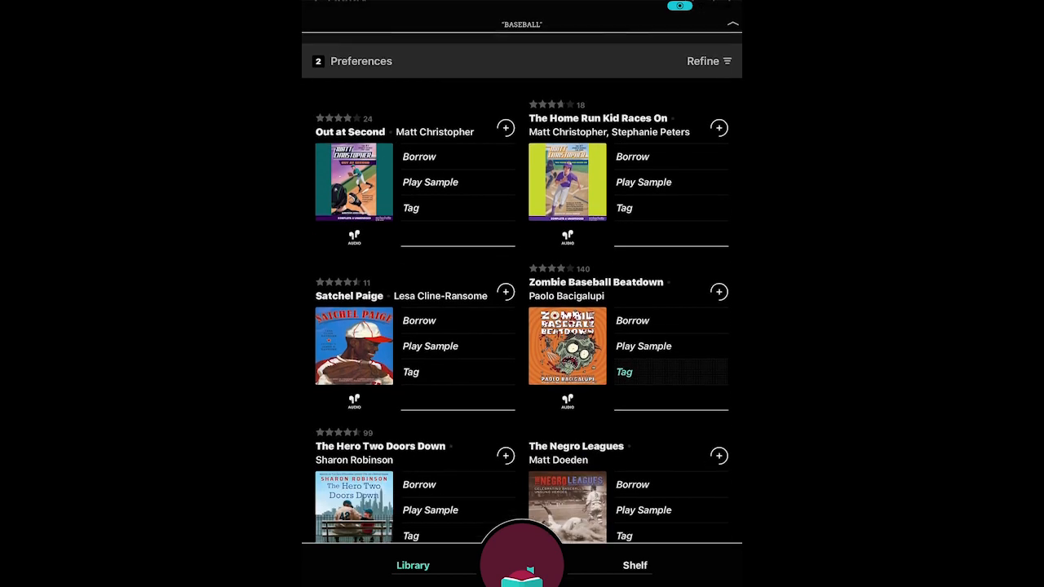
{"action": "scroll", "scroll_direction": "down", "scroll_amount": 3}
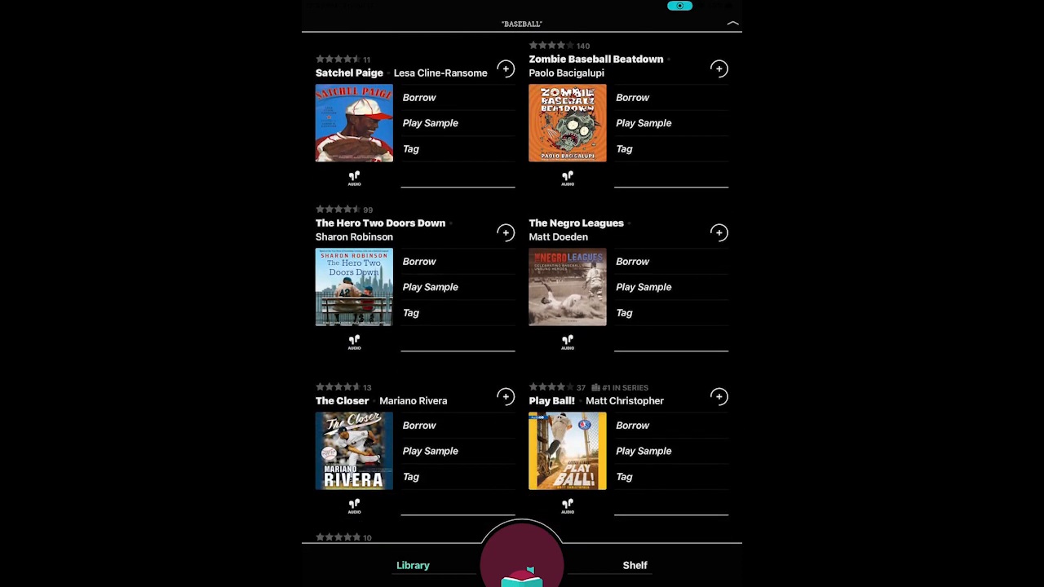
{"action": "scroll", "scroll_direction": "down", "scroll_amount": 3}
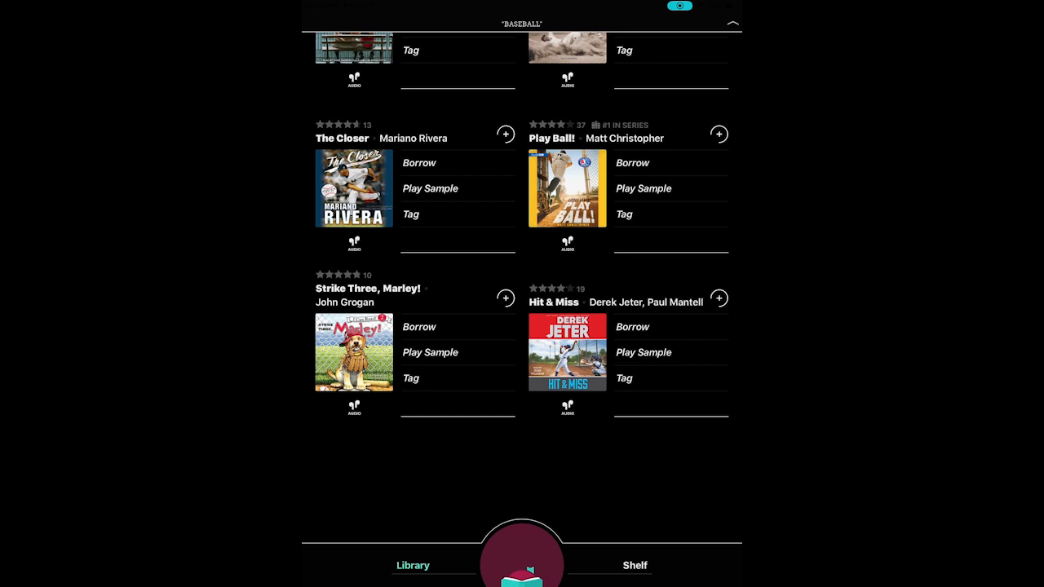
{"action": "left_click", "coordinate": [413, 566]}
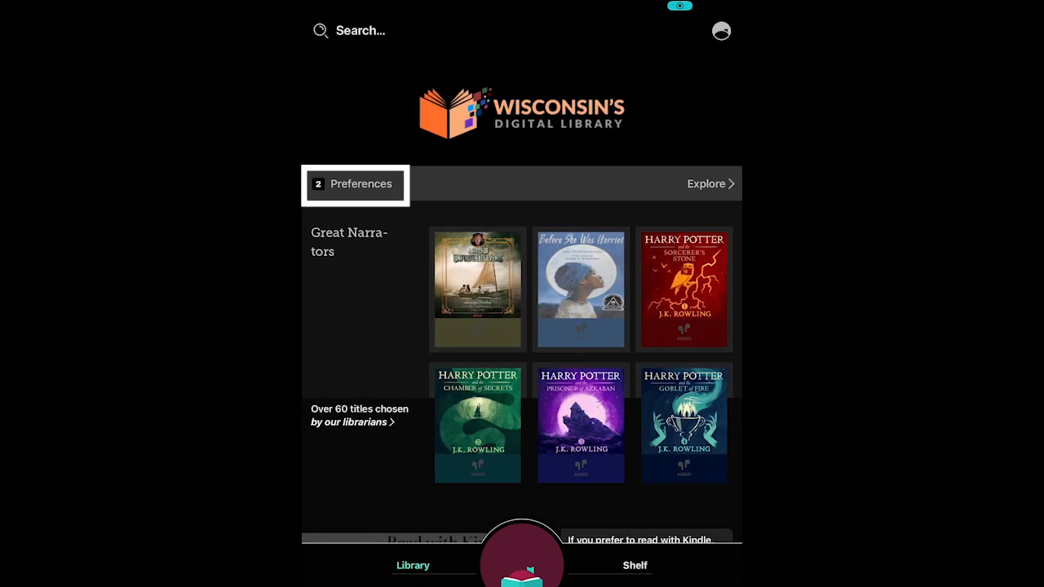
Step: Change the saved Format preference from Audiobooks to Books and apply it
{"action": "left_click", "coordinate": [354, 183]}
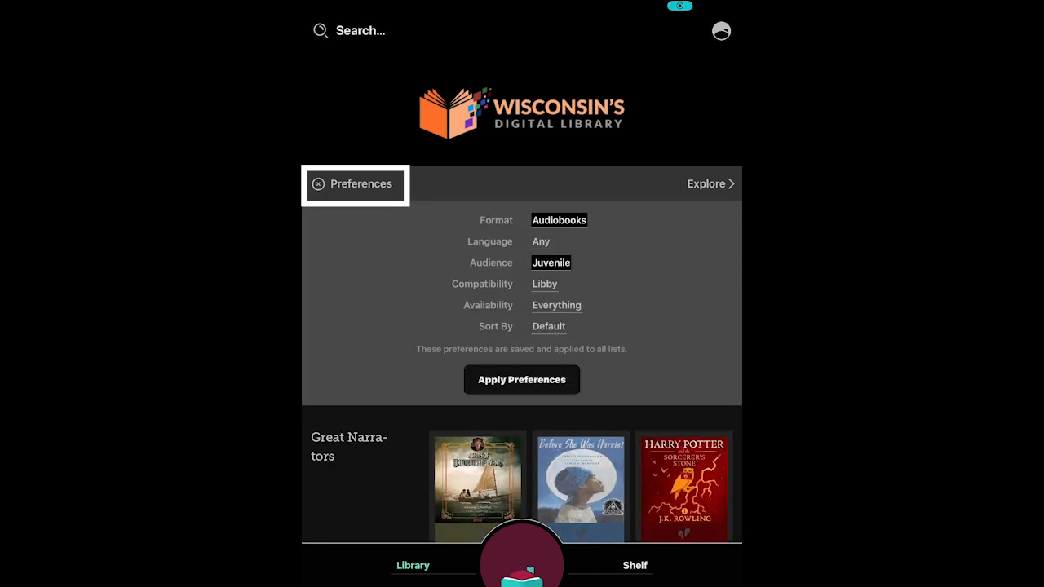
{"action": "left_click", "coordinate": [559, 220]}
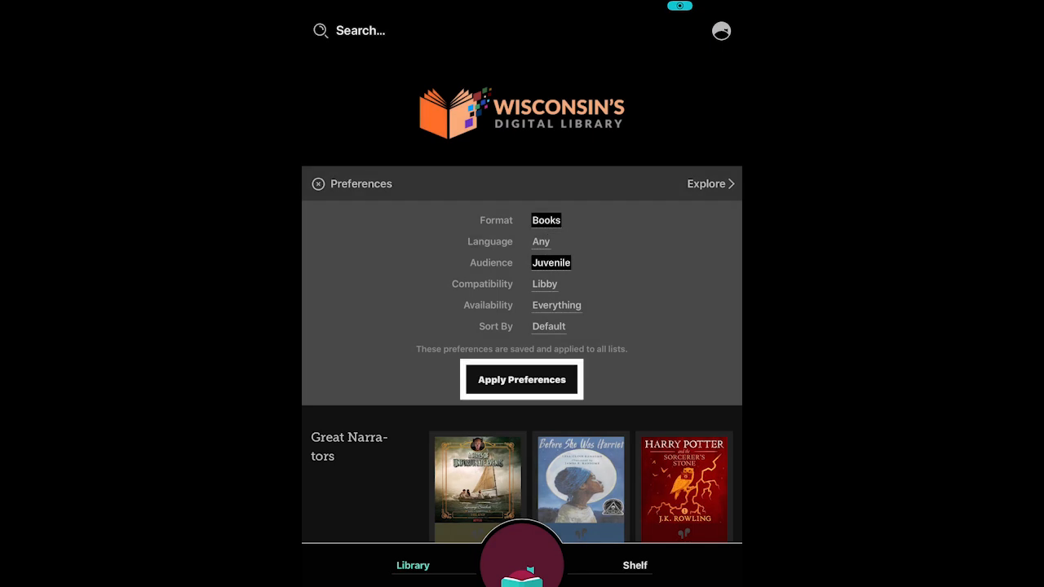
{"action": "left_click", "coordinate": [521, 379]}
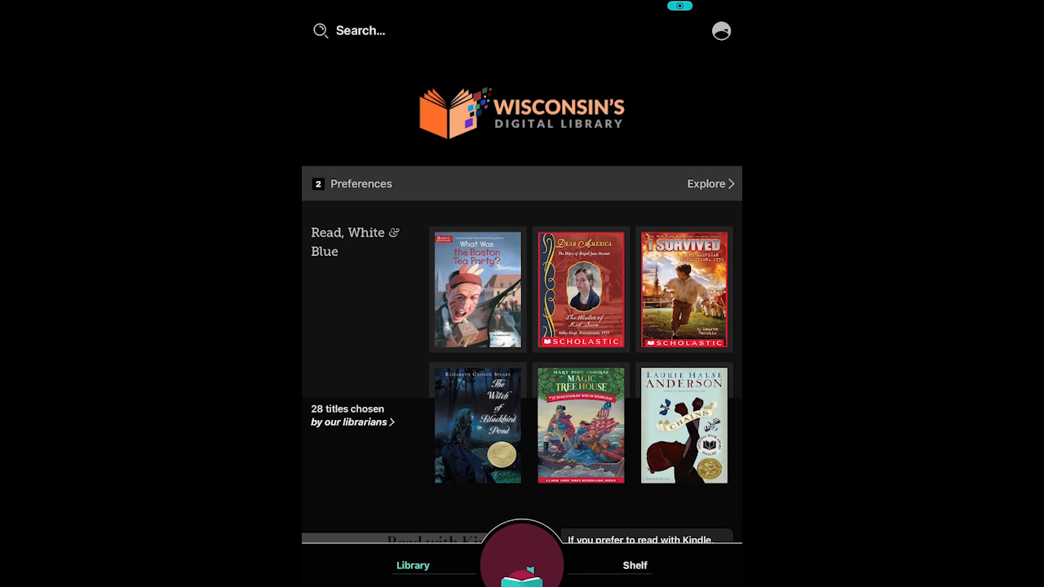
Step: Search the library for 'fantasy'
{"action": "left_click", "coordinate": [350, 31]}
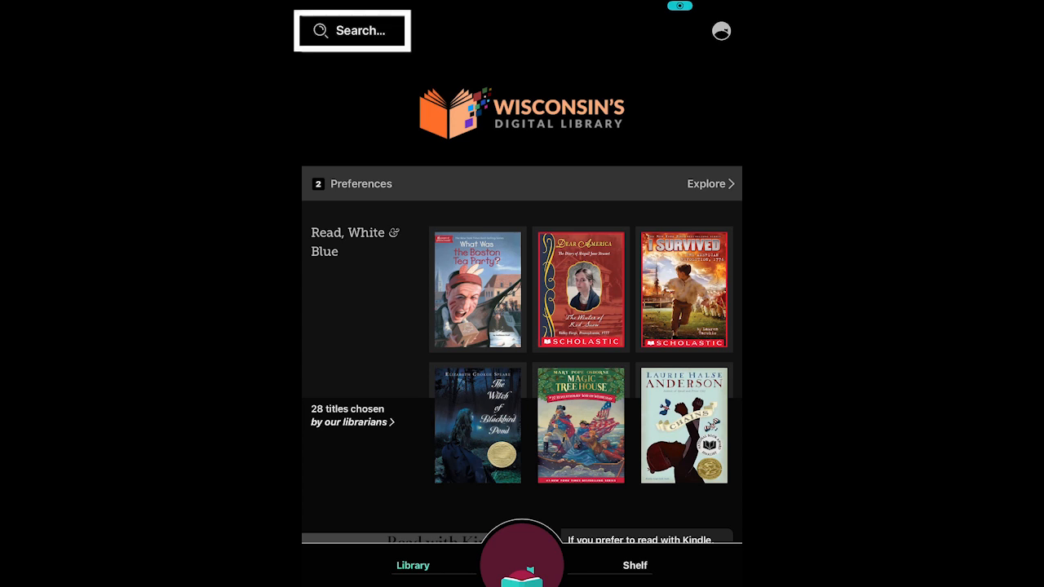
{"action": "type", "text": "f"}
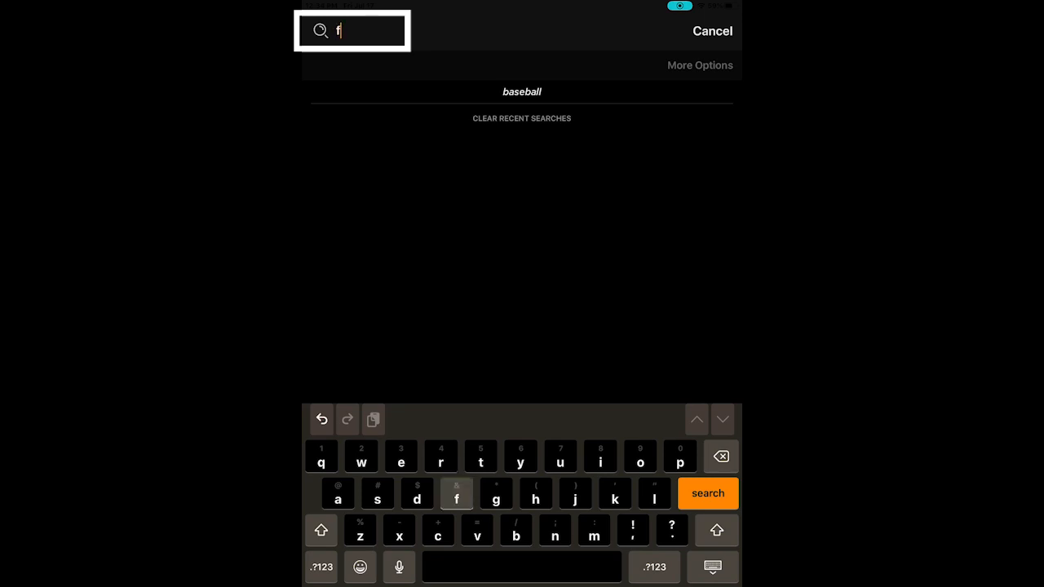
{"action": "type", "text": "antas"}
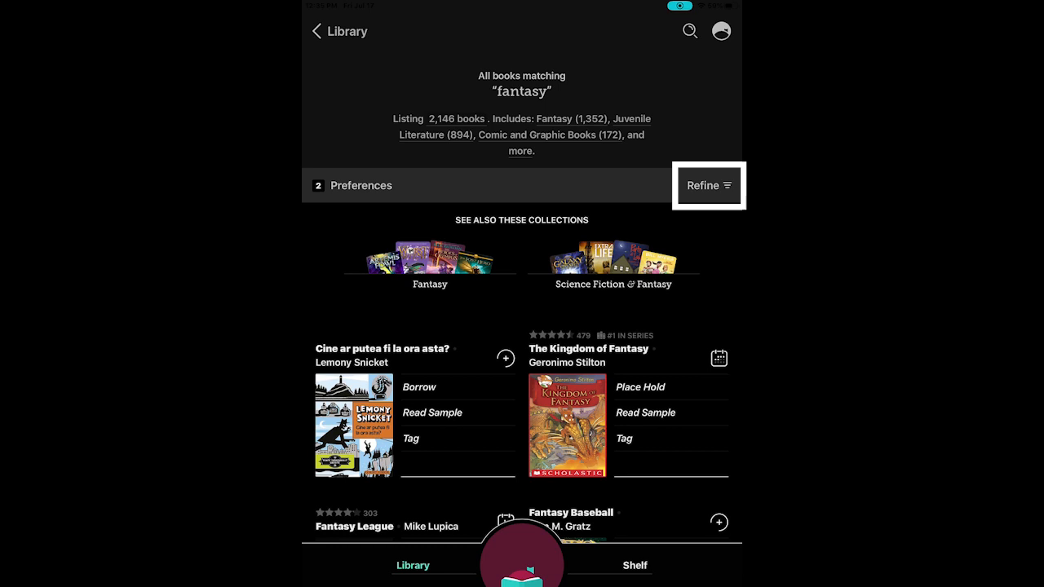
Step: Refine the fantasy results to English-language books available now, leaving 834 titles
{"action": "left_click", "coordinate": [708, 185]}
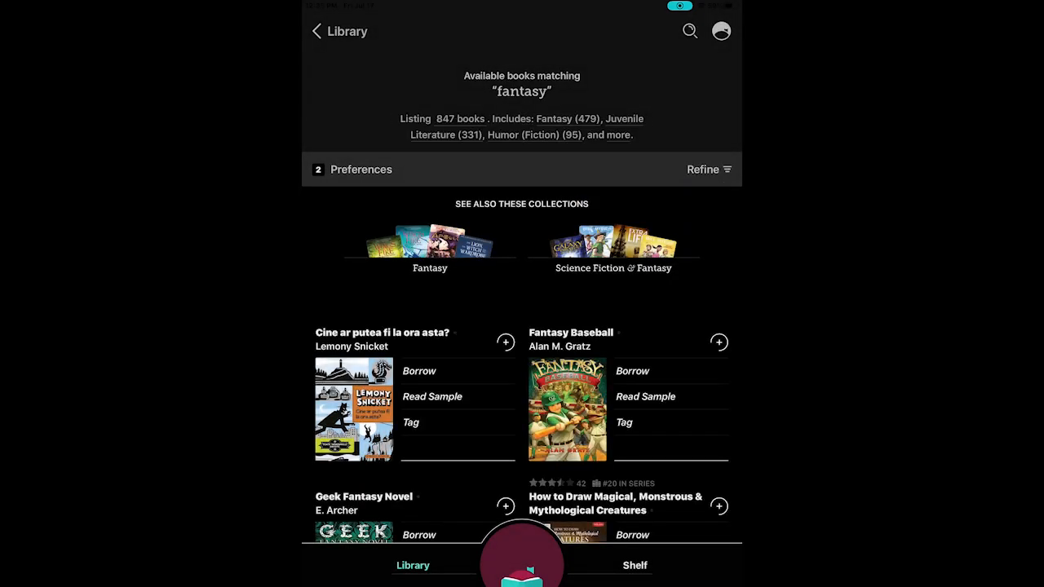
{"action": "left_click", "coordinate": [704, 169]}
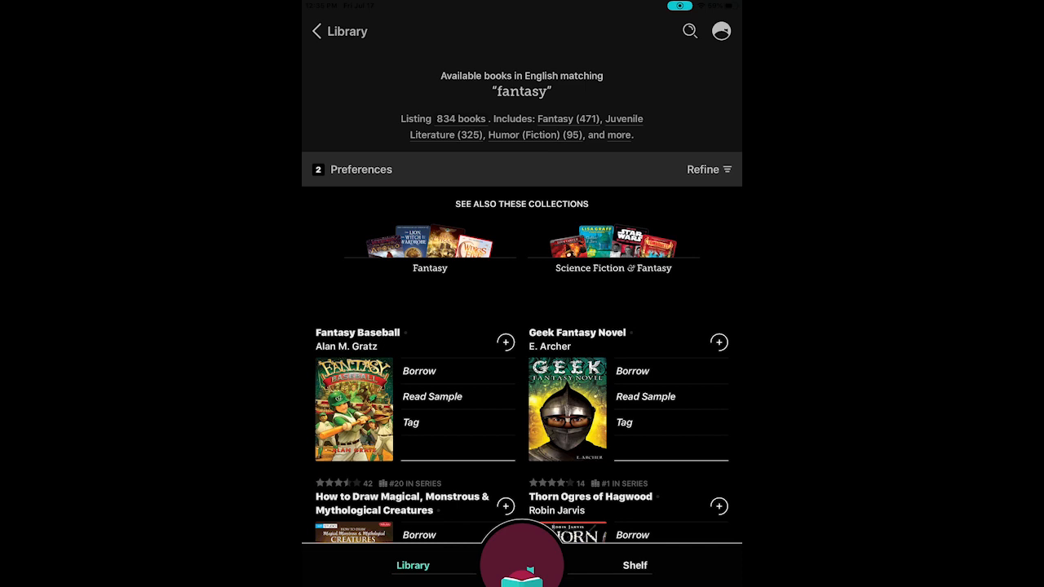
{"action": "left_click", "coordinate": [708, 169]}
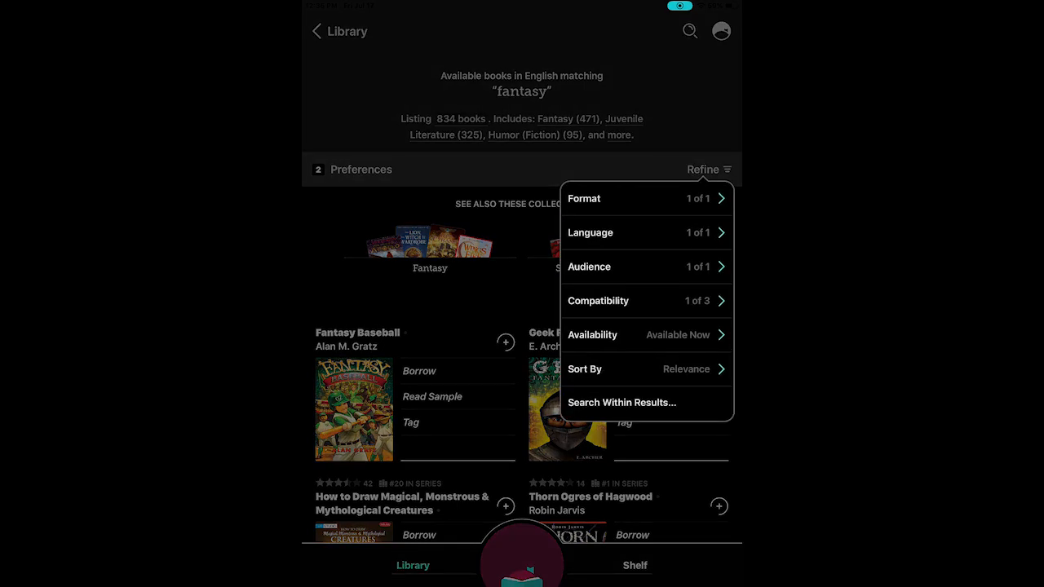
{"action": "left_click", "coordinate": [584, 369]}
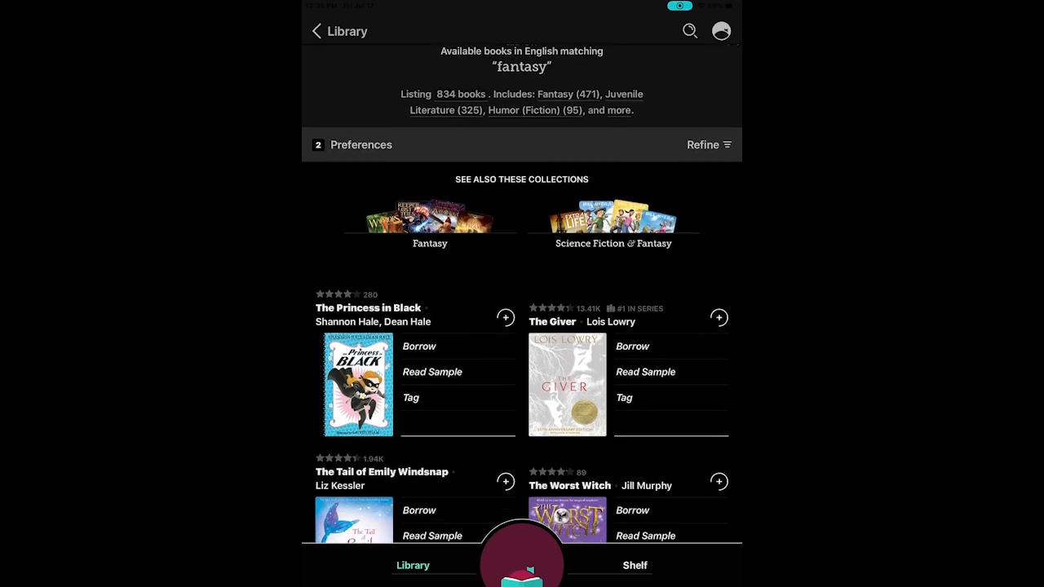
Step: Scroll down through the fantasy search results
{"action": "scroll", "scroll_direction": "down", "scroll_amount": 3}
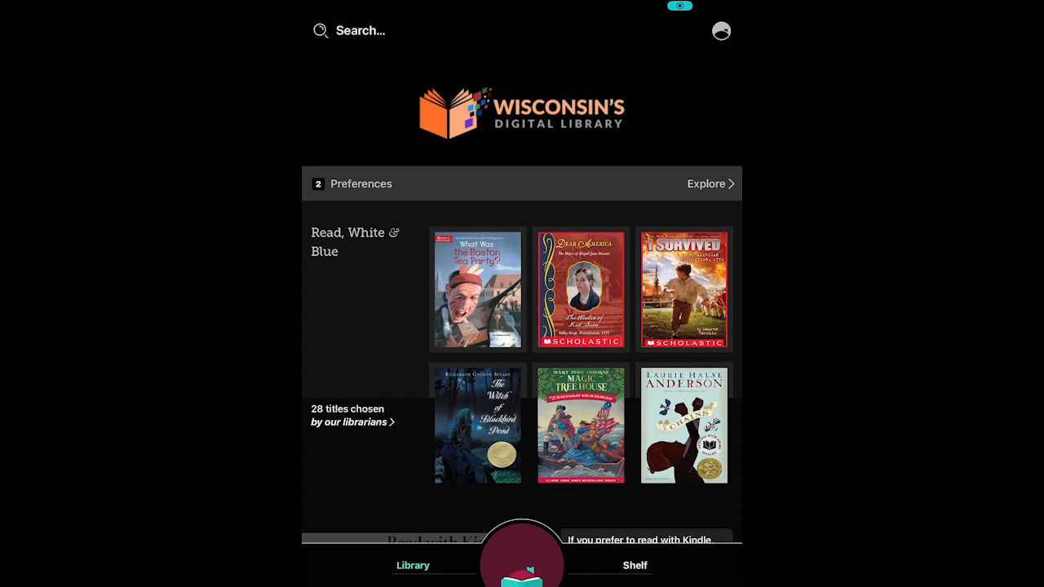
Step: Scroll down the home page toward the Read, White & Blue collection
{"action": "scroll", "scroll_direction": "down", "scroll_amount": 3}
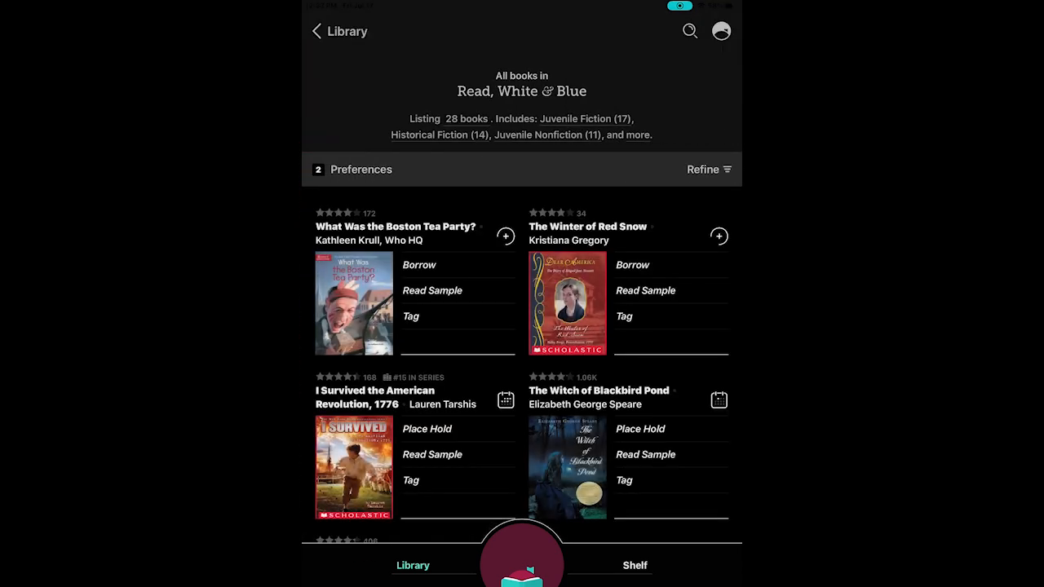
Step: Scroll down through the Read, White & Blue titles
{"action": "scroll", "scroll_direction": "down", "scroll_amount": 3}
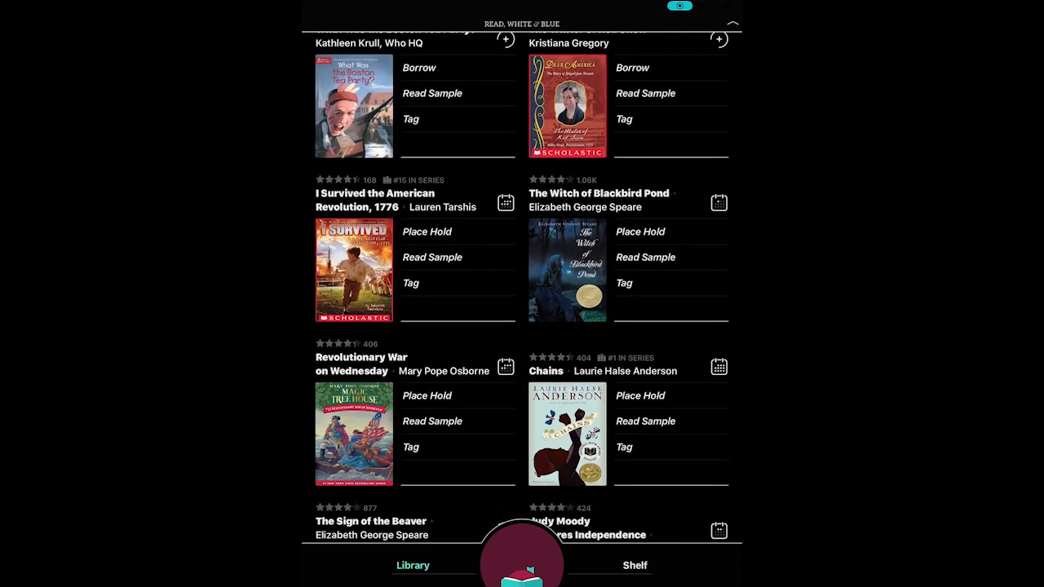
{"action": "scroll", "scroll_direction": "down", "scroll_amount": 3}
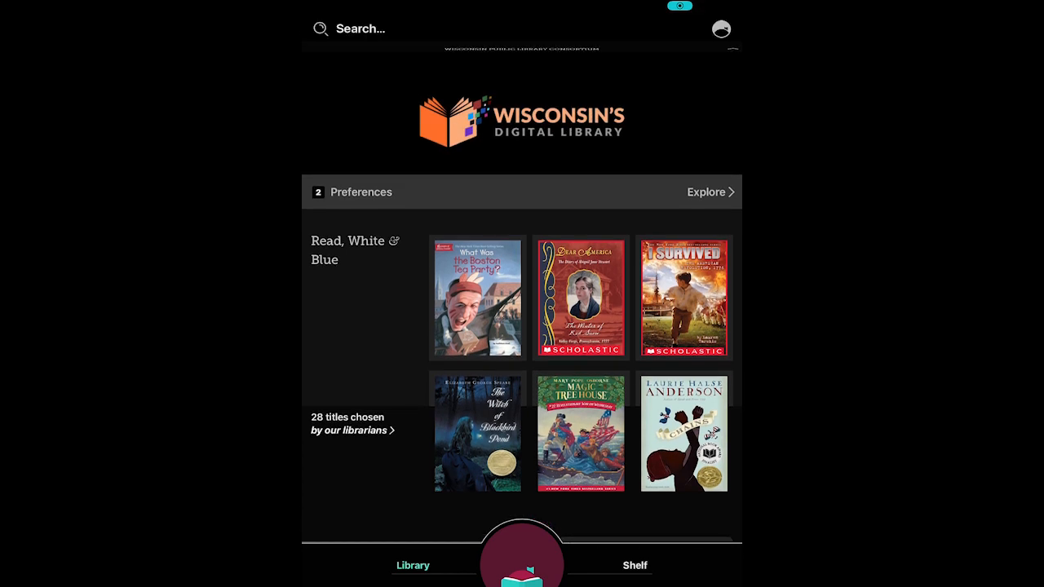
Step: Open Explore from the home screen's Preferences bar
{"action": "left_click", "coordinate": [705, 192]}
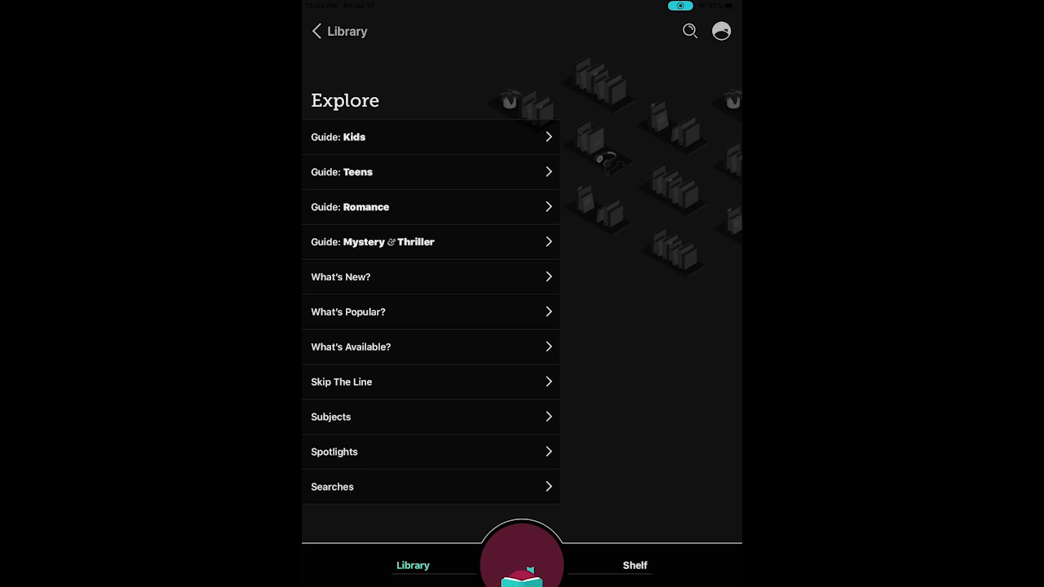
Step: Open What's Popular and list all 10,396 popular titles
{"action": "left_click", "coordinate": [429, 312]}
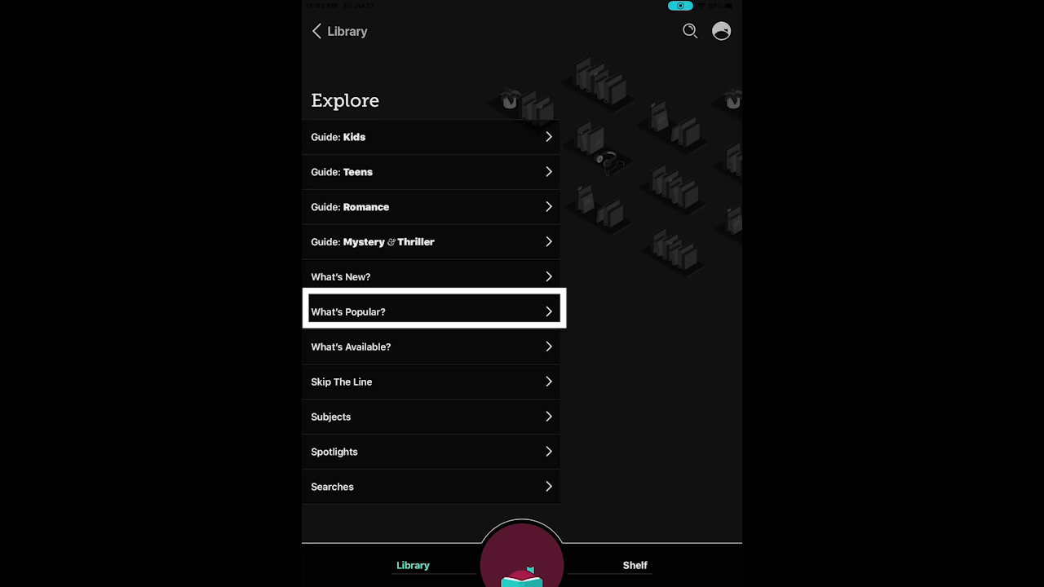
{"action": "left_click", "coordinate": [430, 311]}
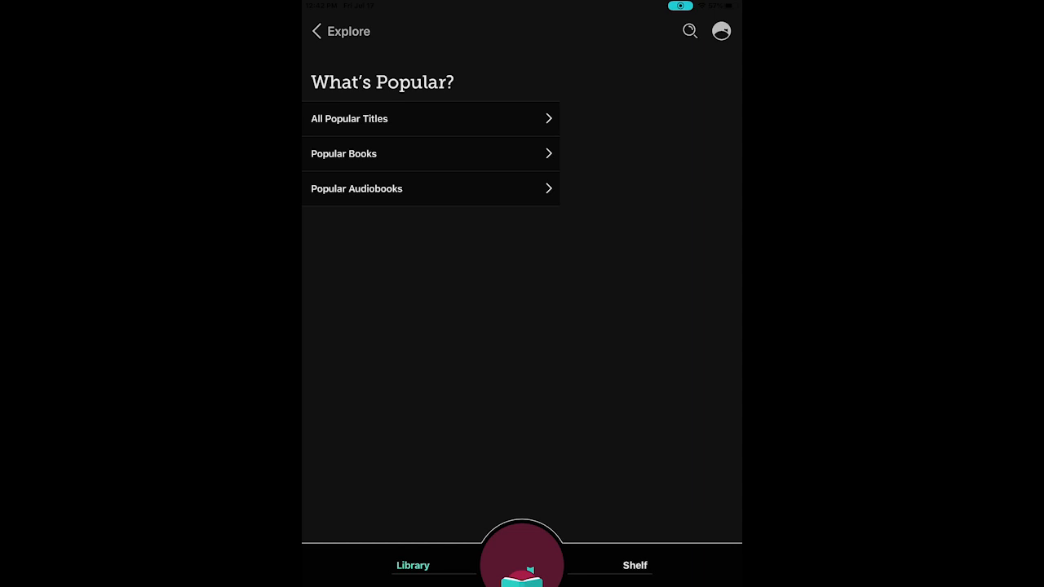
{"action": "left_click", "coordinate": [430, 118]}
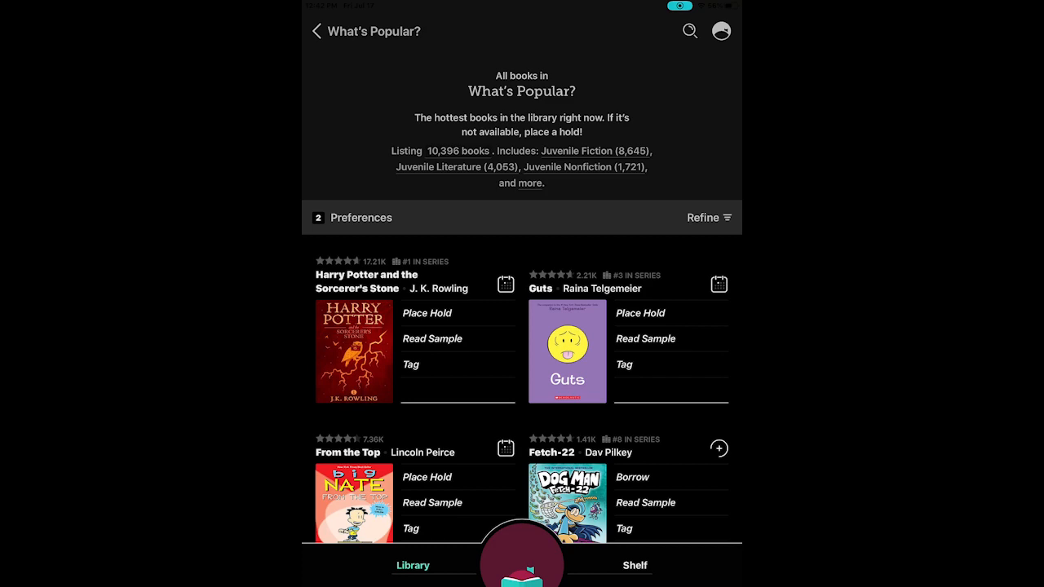
{"action": "scroll", "scroll_direction": "down", "scroll_amount": 3}
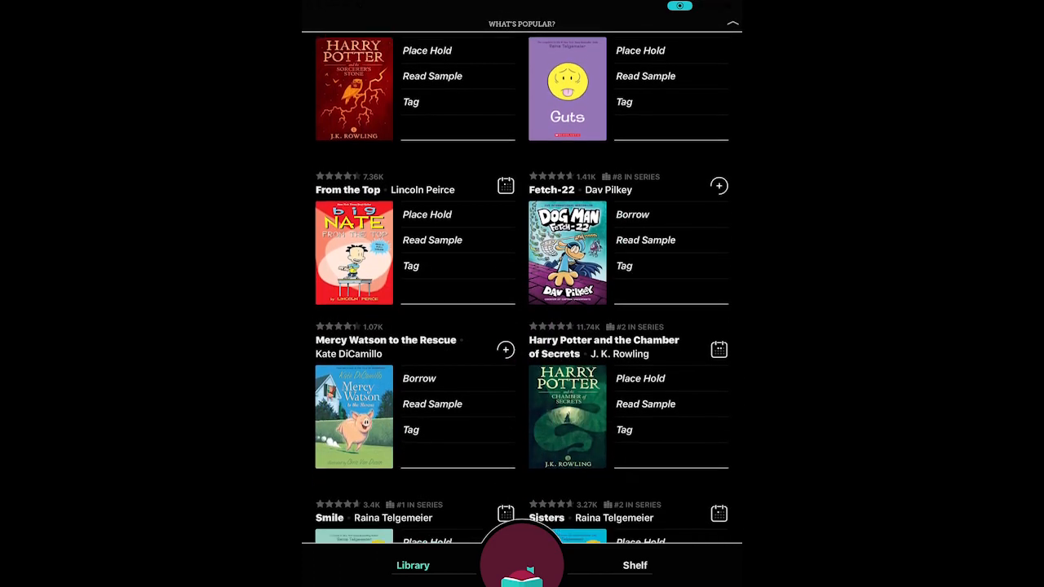
{"action": "scroll", "scroll_direction": "down", "scroll_amount": 3}
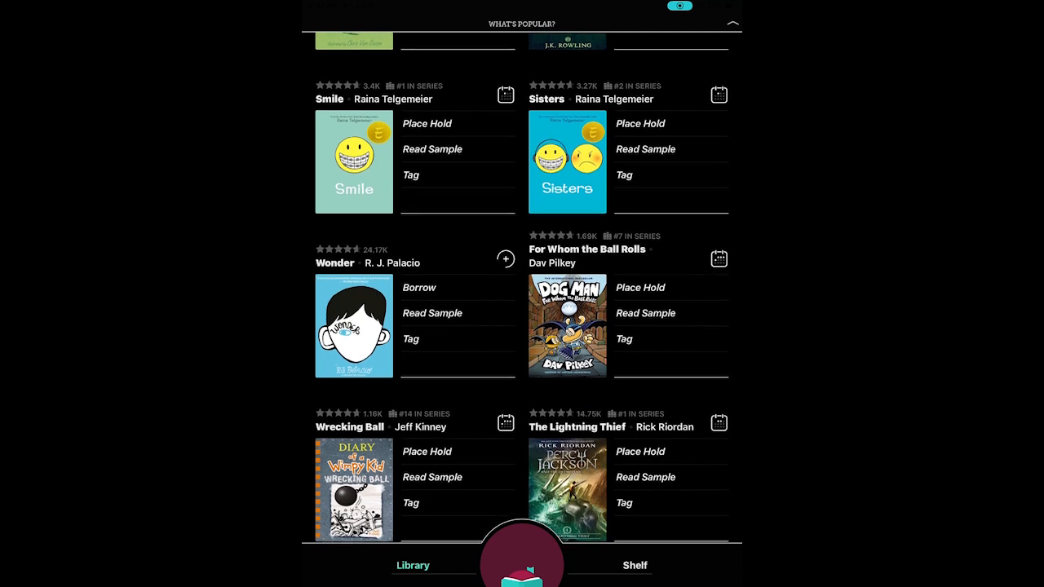
{"action": "scroll", "scroll_direction": "down", "scroll_amount": 3}
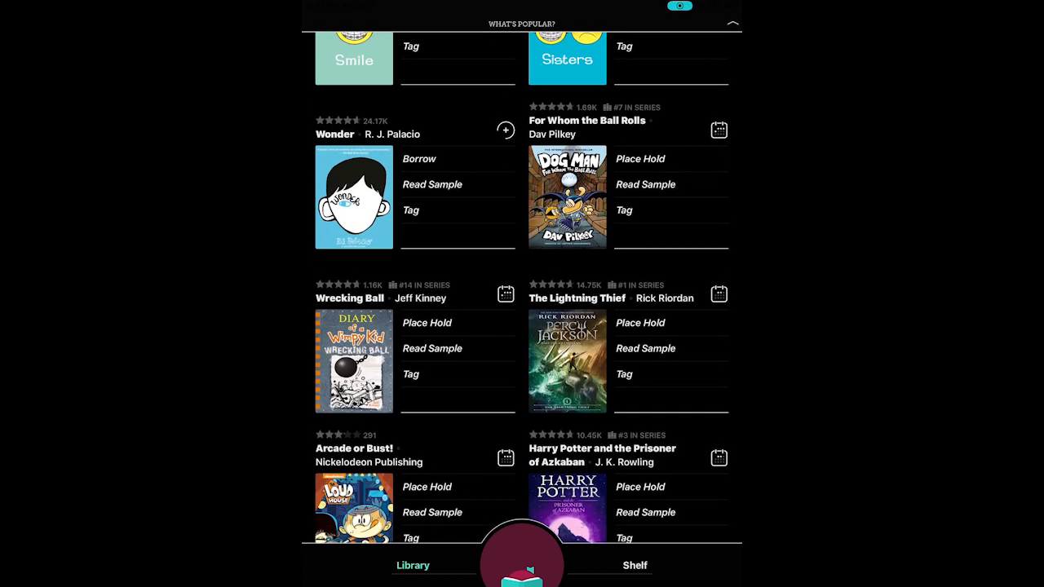
{"action": "scroll", "scroll_direction": "down", "scroll_amount": 3}
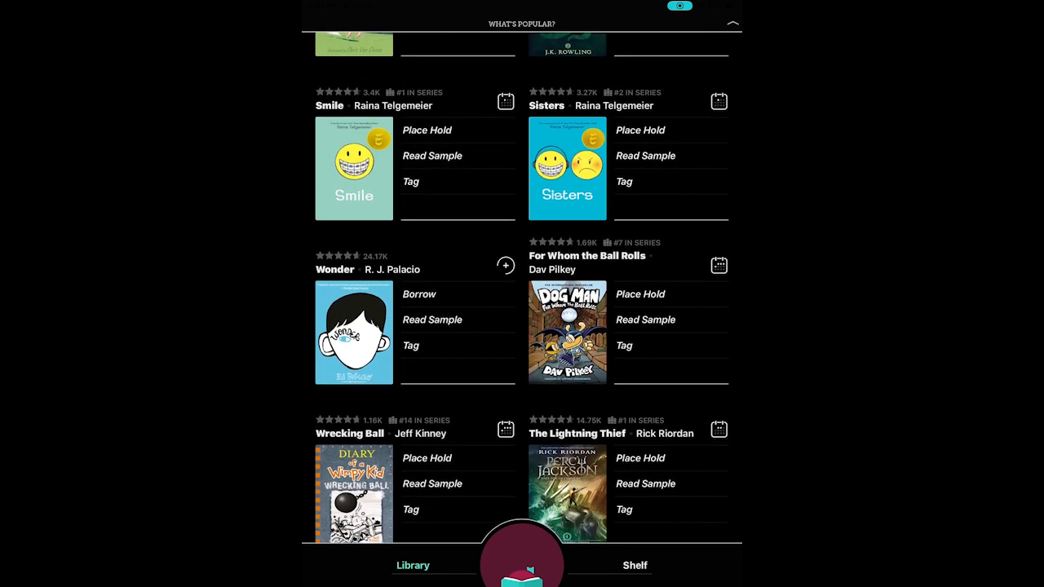
{"action": "scroll", "scroll_direction": "up", "scroll_amount": 3}
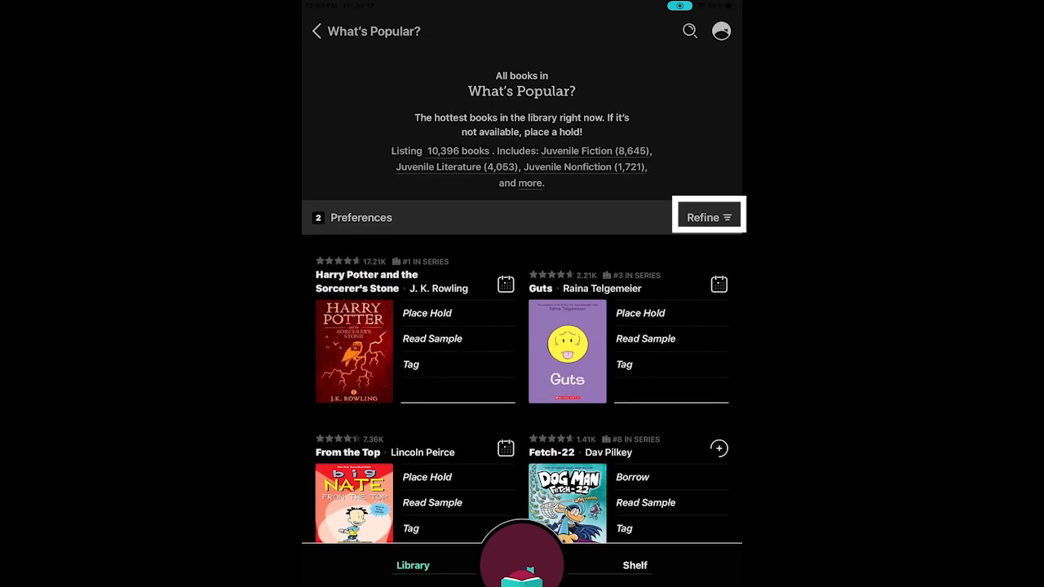
Step: Refine popular titles to Available Now, showing 4,809 books, and scroll the results
{"action": "left_click", "coordinate": [706, 217]}
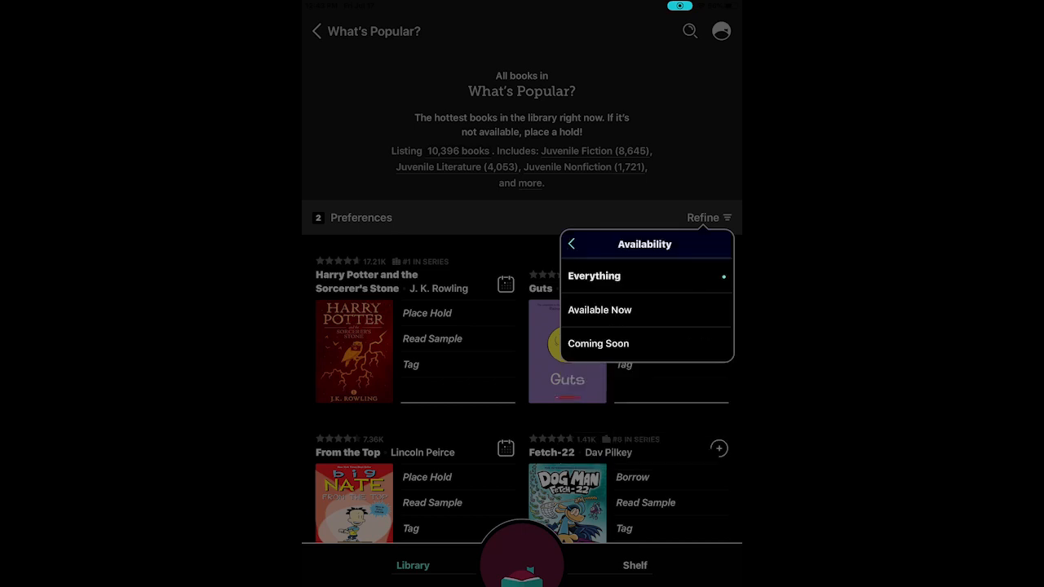
{"action": "left_click", "coordinate": [600, 310]}
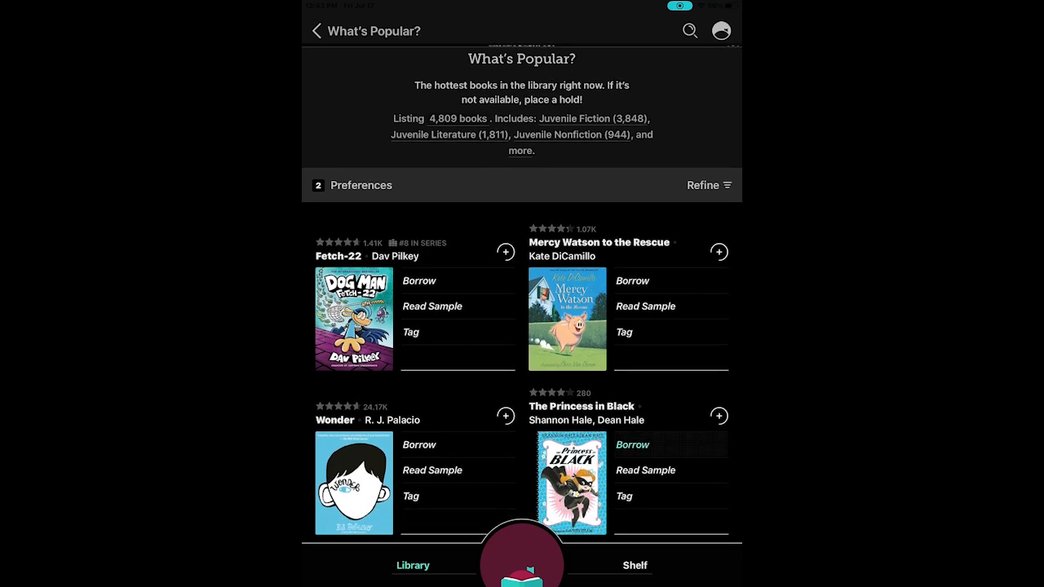
{"action": "scroll", "scroll_direction": "down", "scroll_amount": 3}
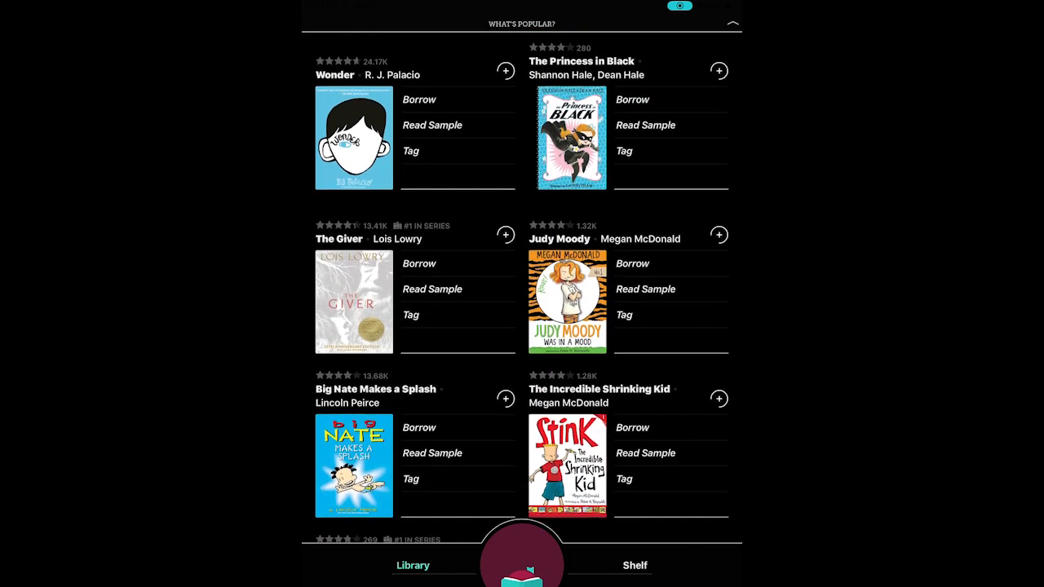
{"action": "scroll", "scroll_direction": "down", "scroll_amount": 3}
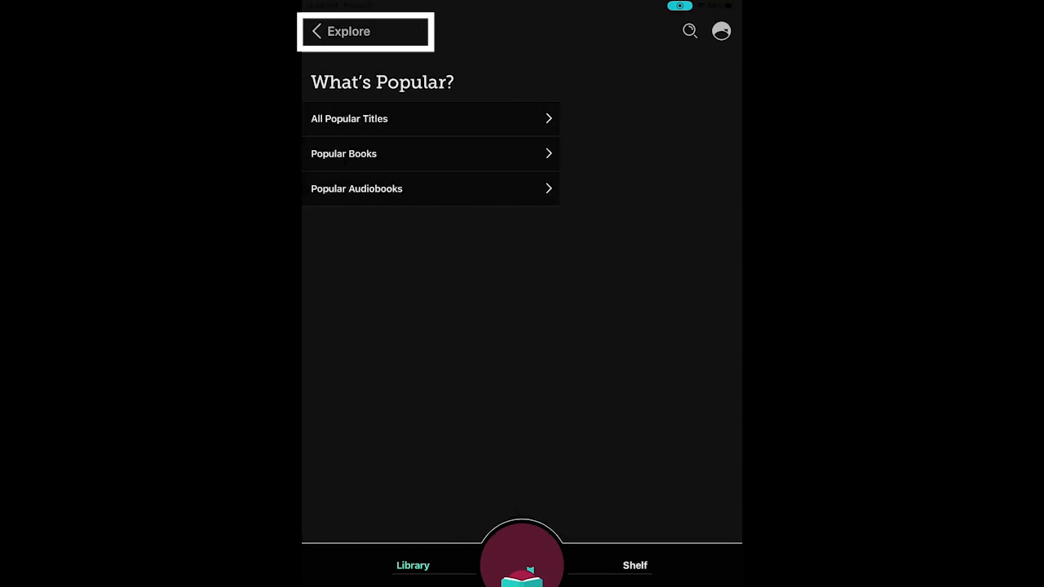
Step: Look at the Mystery & Thriller guide's few juvenile collections, then return to Explore
{"action": "left_click", "coordinate": [316, 31]}
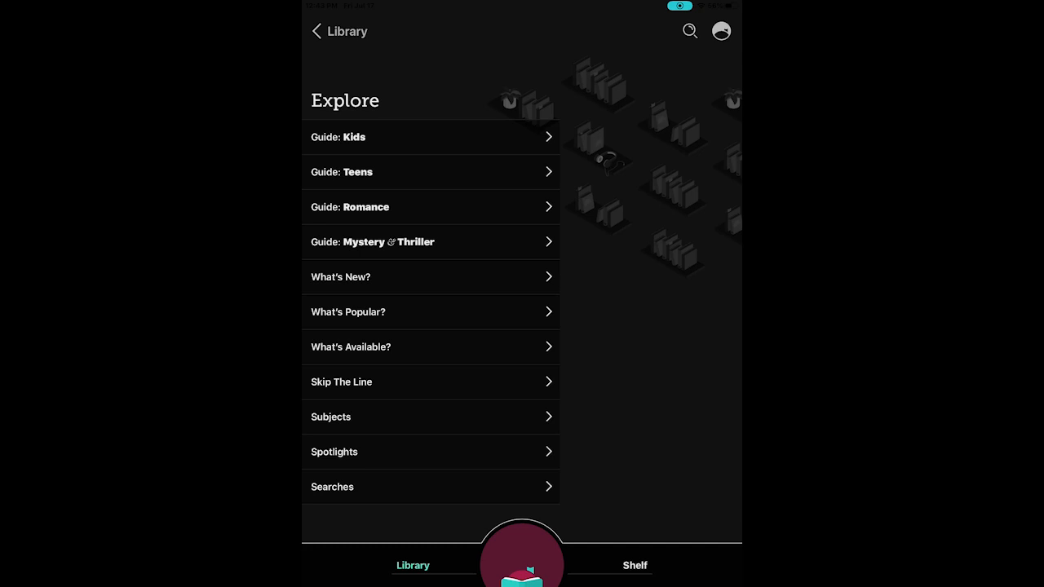
{"action": "left_click", "coordinate": [430, 241]}
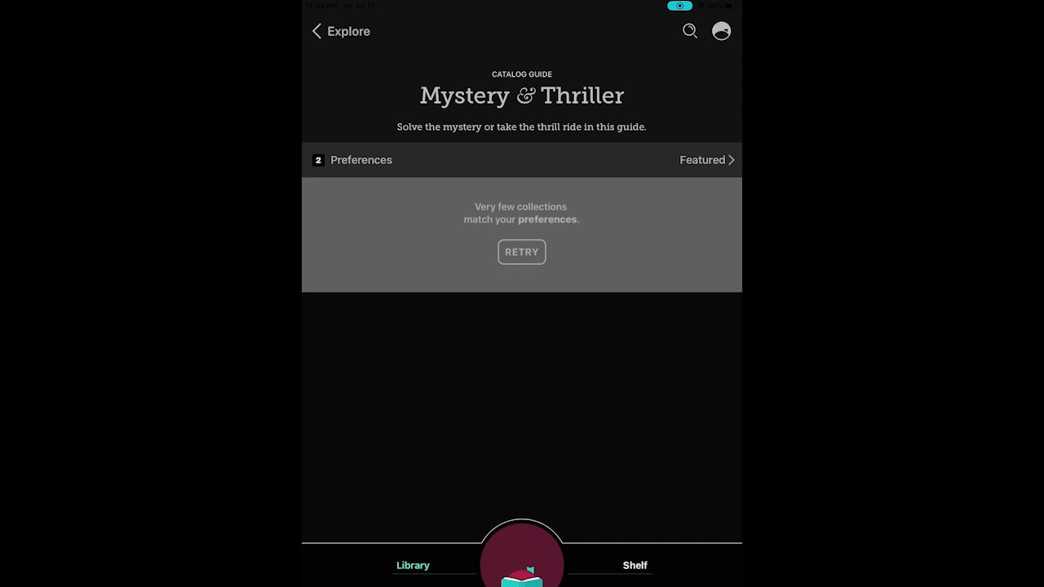
{"action": "left_click", "coordinate": [316, 31]}
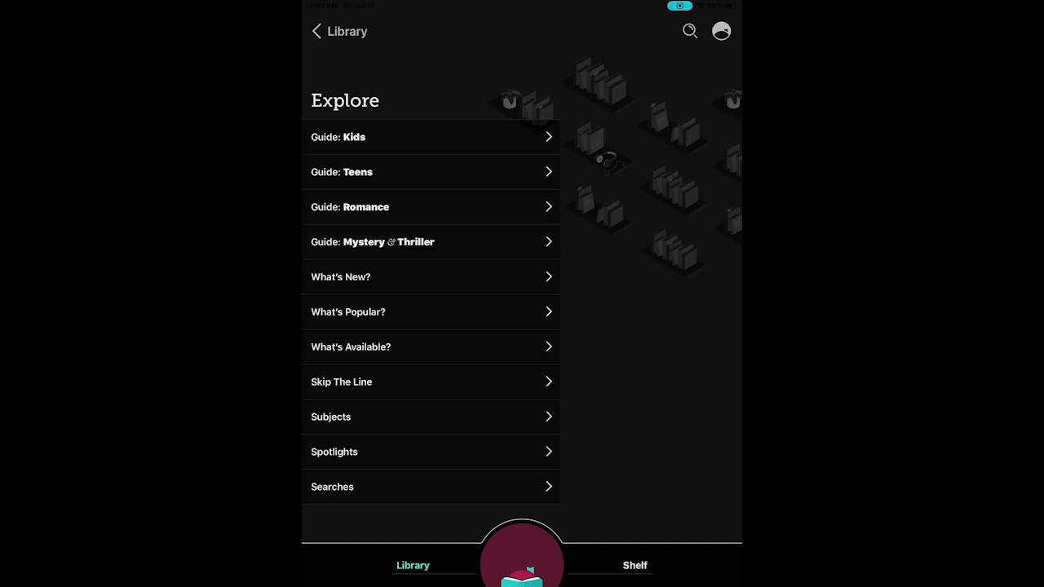
Step: Browse the 10,396 What's New juvenile books, then back out to the Library home
{"action": "left_click", "coordinate": [430, 276]}
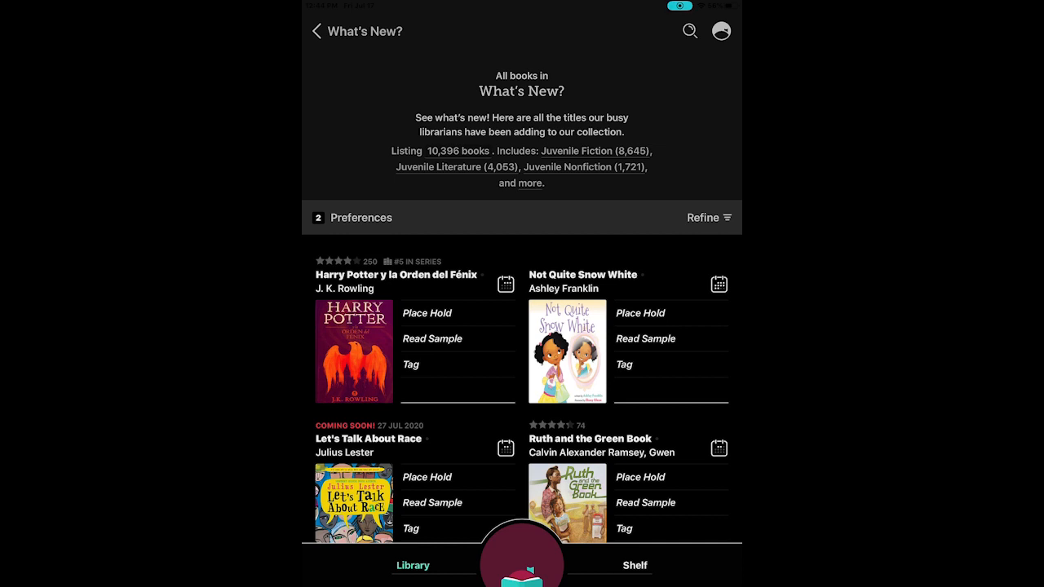
{"action": "scroll", "scroll_direction": "down", "scroll_amount": 3}
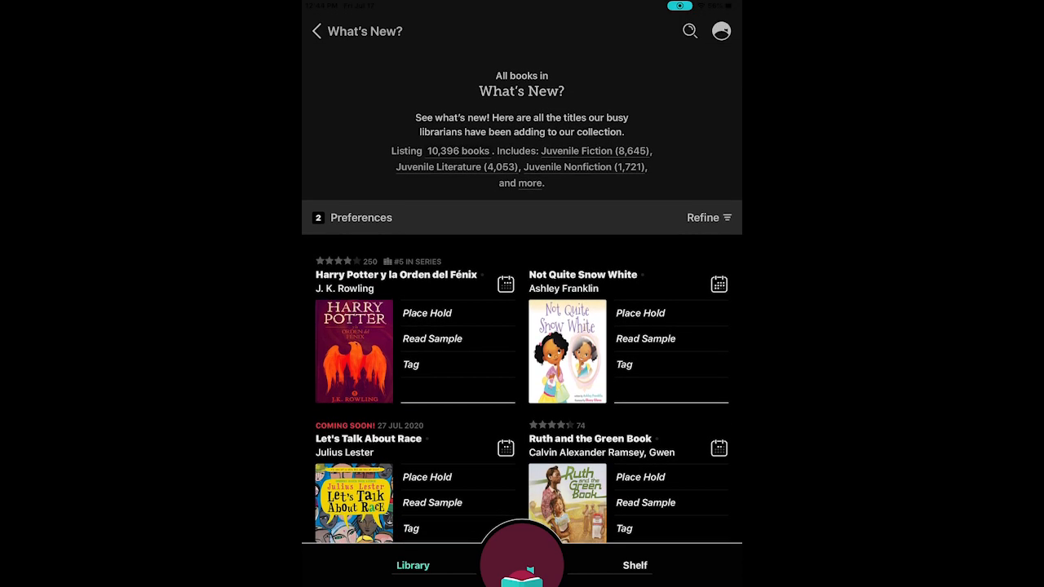
{"action": "left_click", "coordinate": [316, 31]}
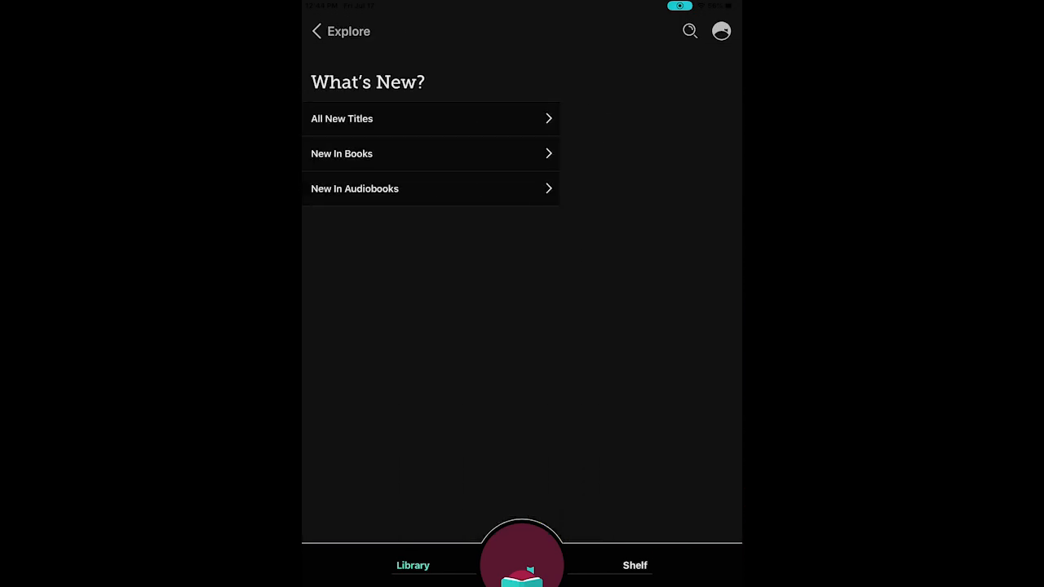
{"action": "left_click", "coordinate": [316, 31]}
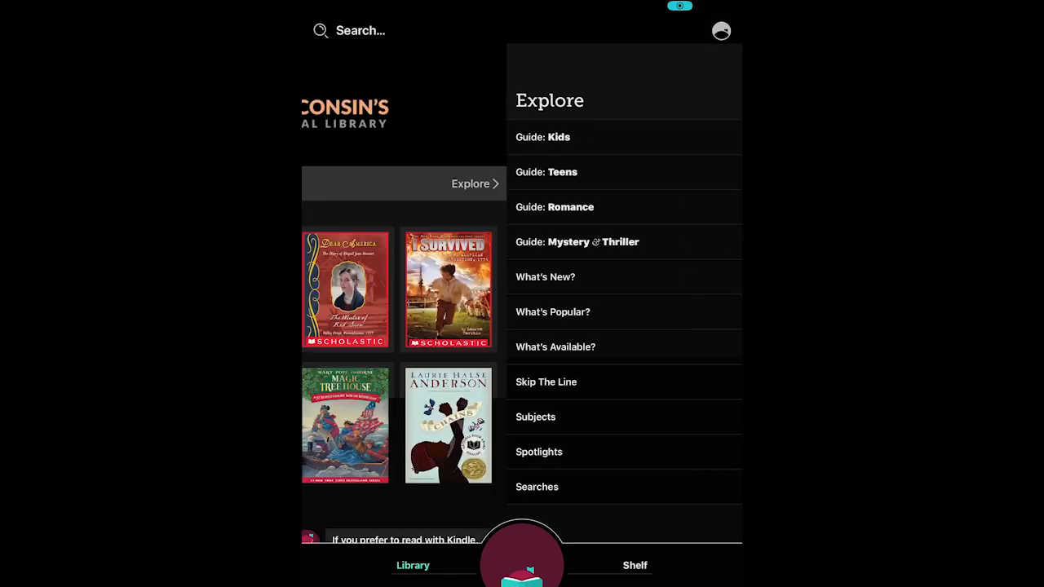